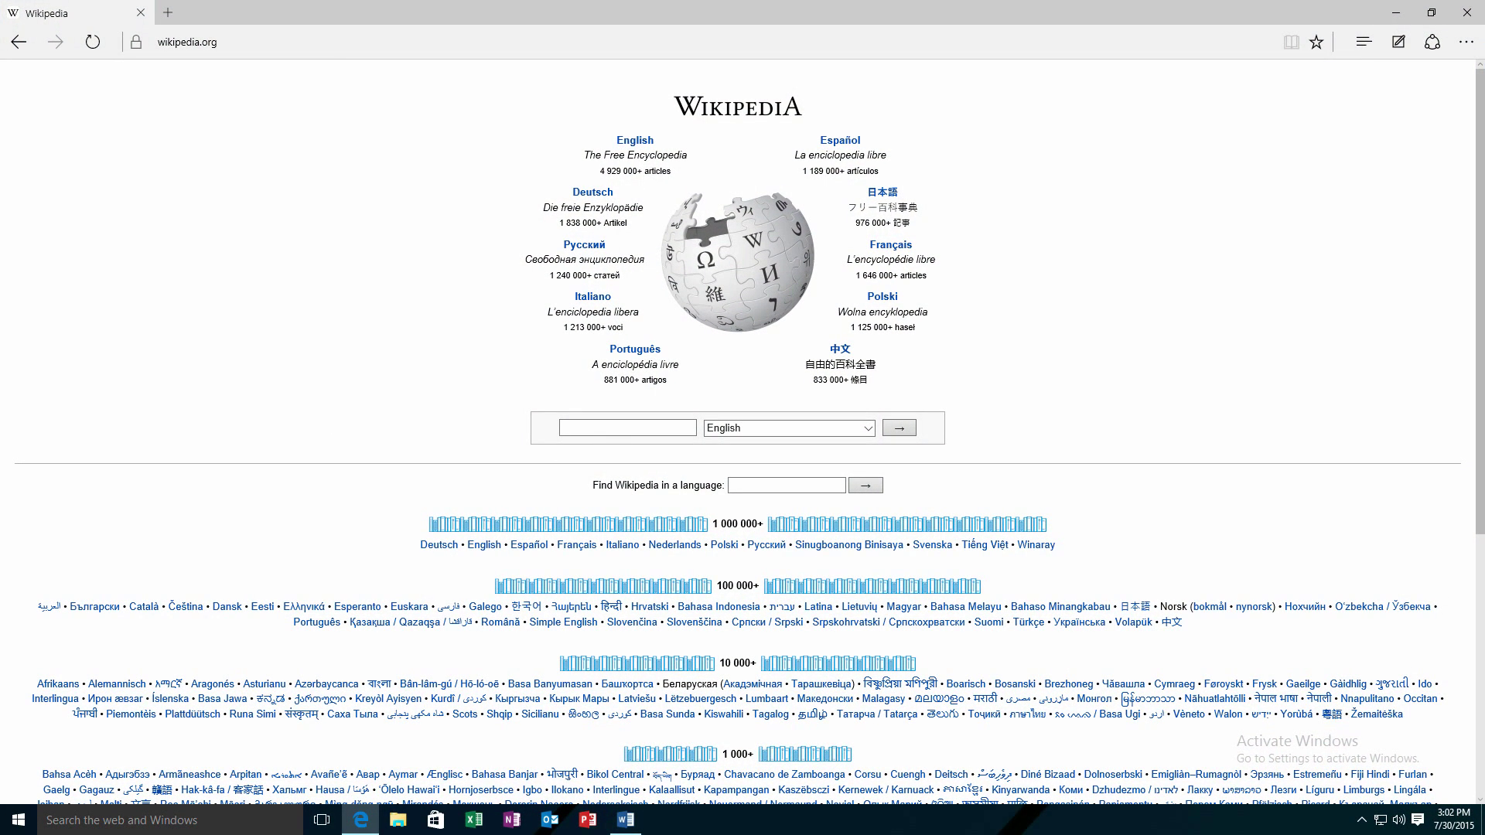
Search Wikipedia for 'mi' and select the Microsoft article's opening paragraph.
type("mi")
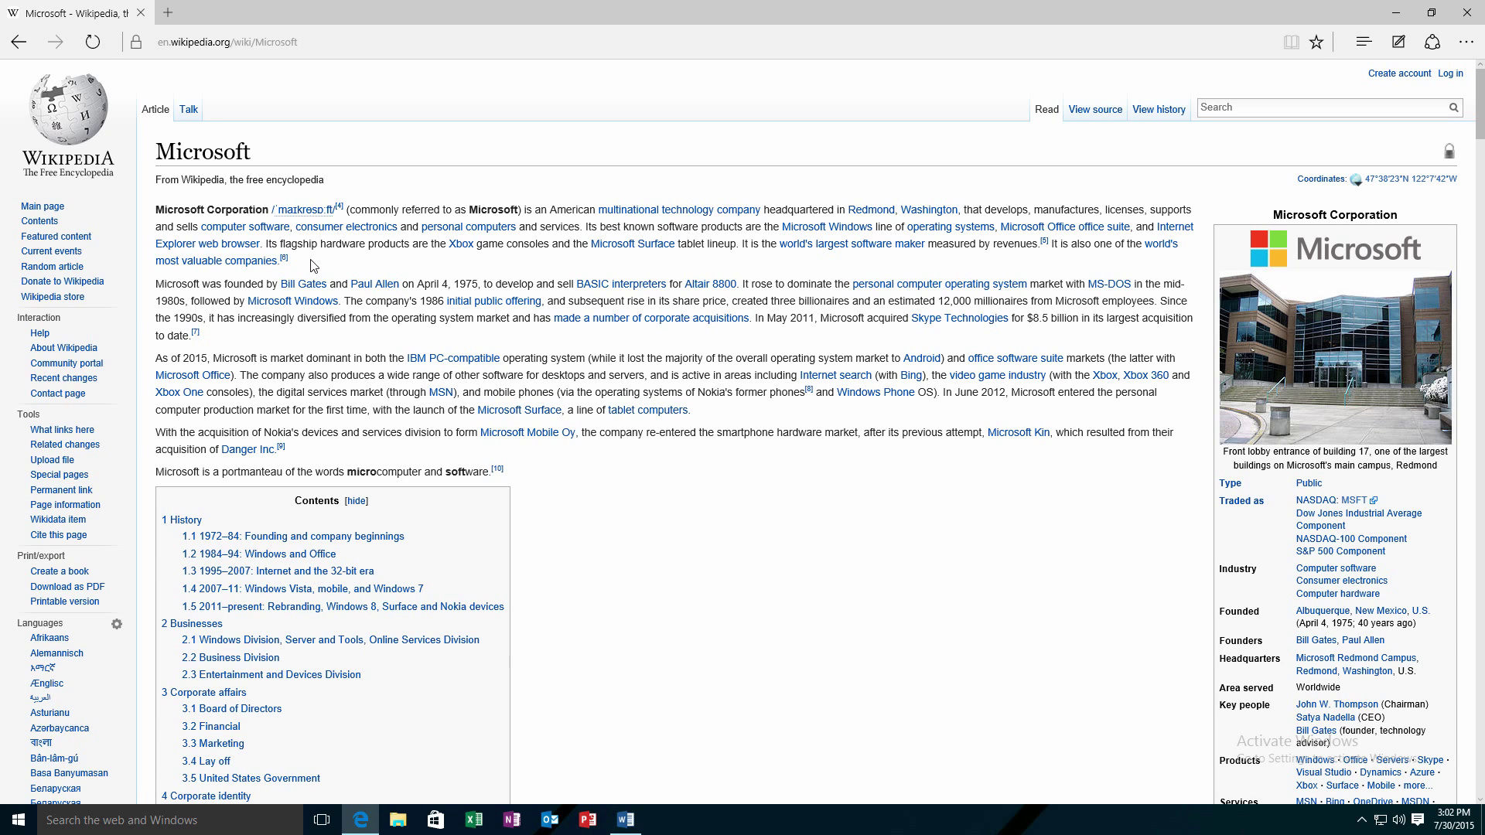
left_click_drag(157, 208, 275, 260)
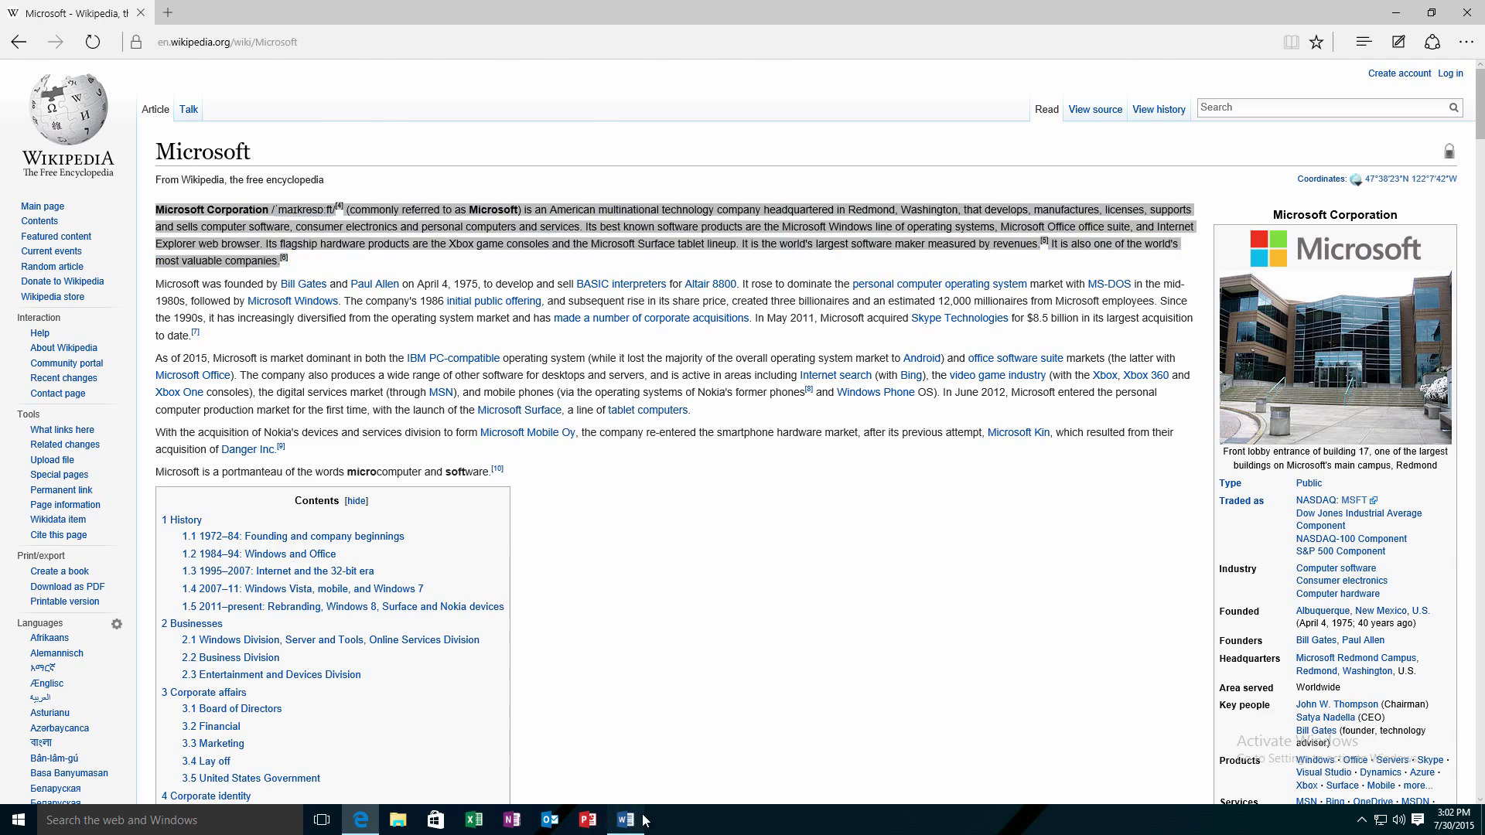
Paste the copied paragraph into the Word document with Keep Text Only.
left_click(624, 820)
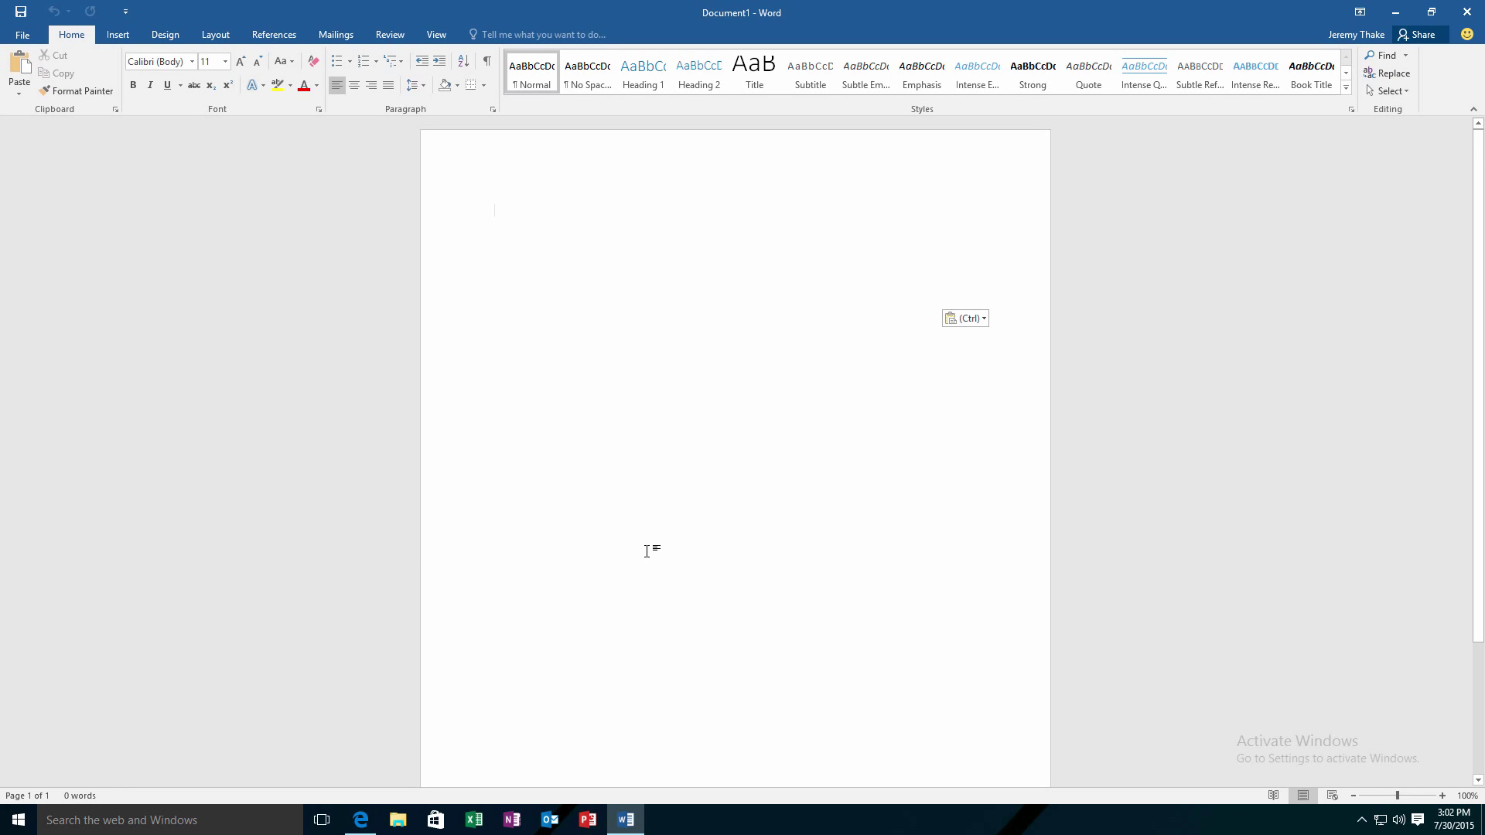
key("ctrl+v")
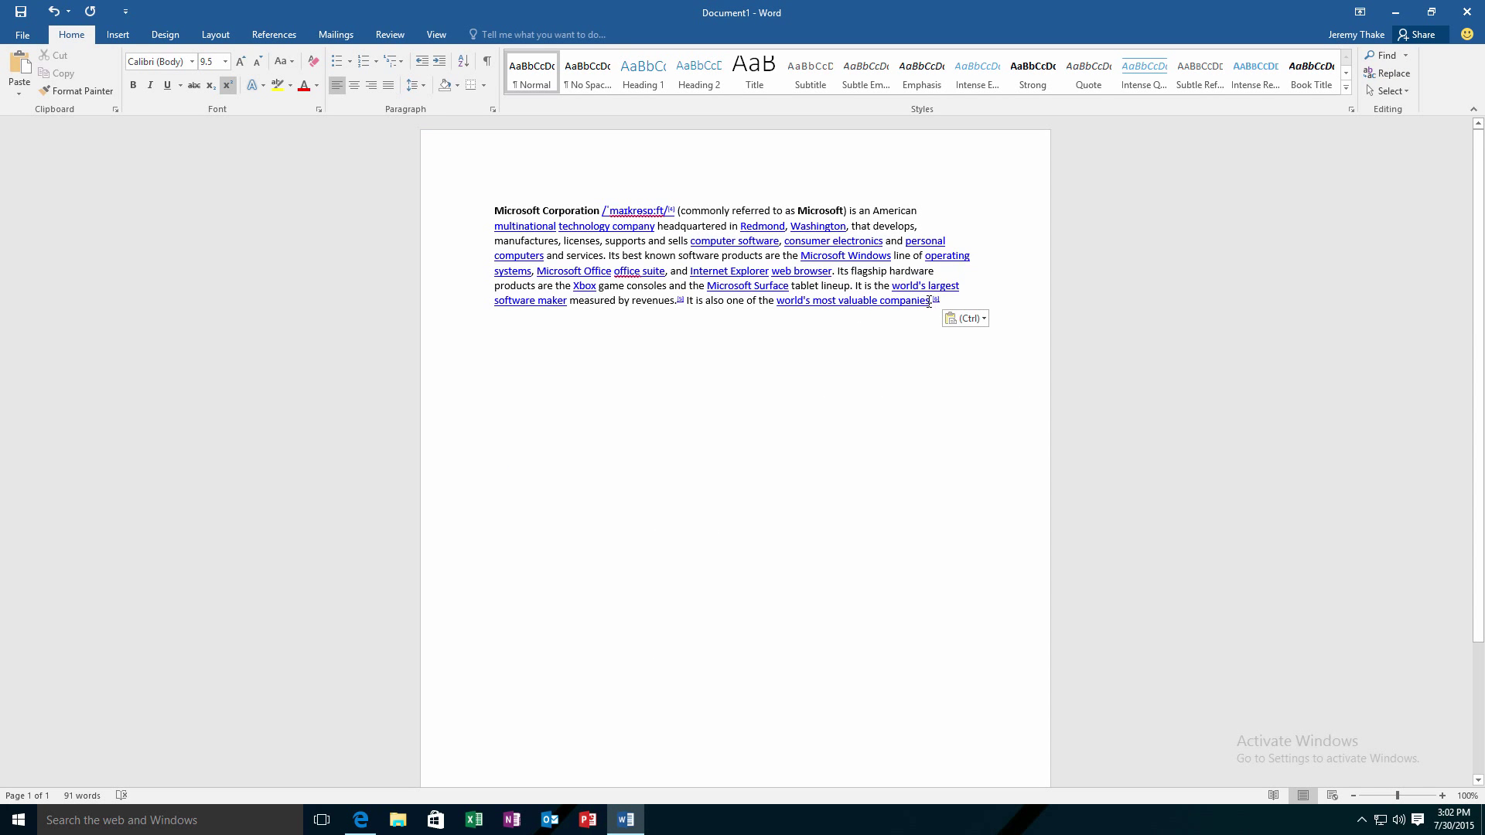
mouse_move(959, 317)
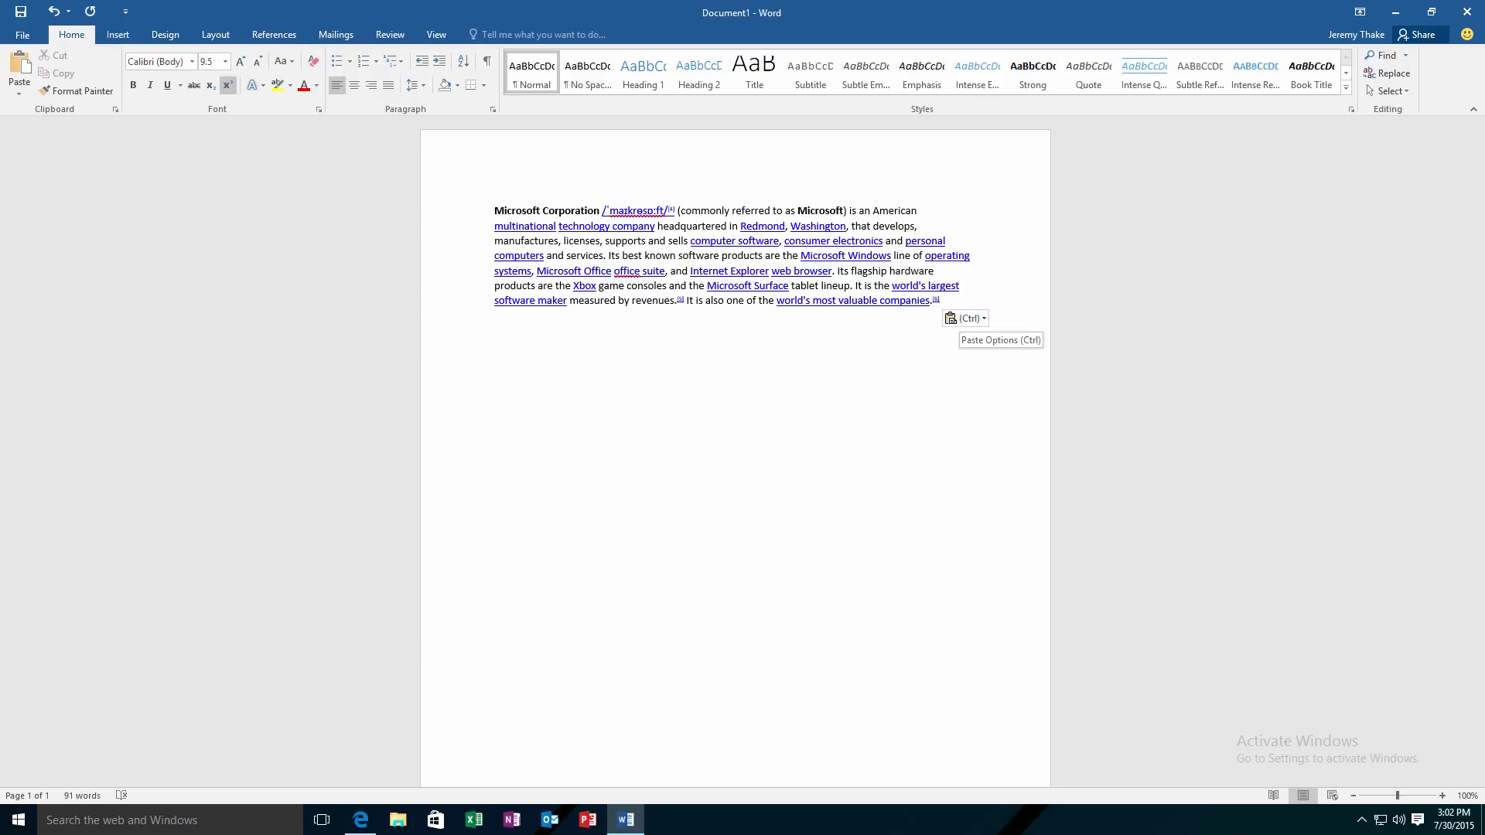
left_click(964, 317)
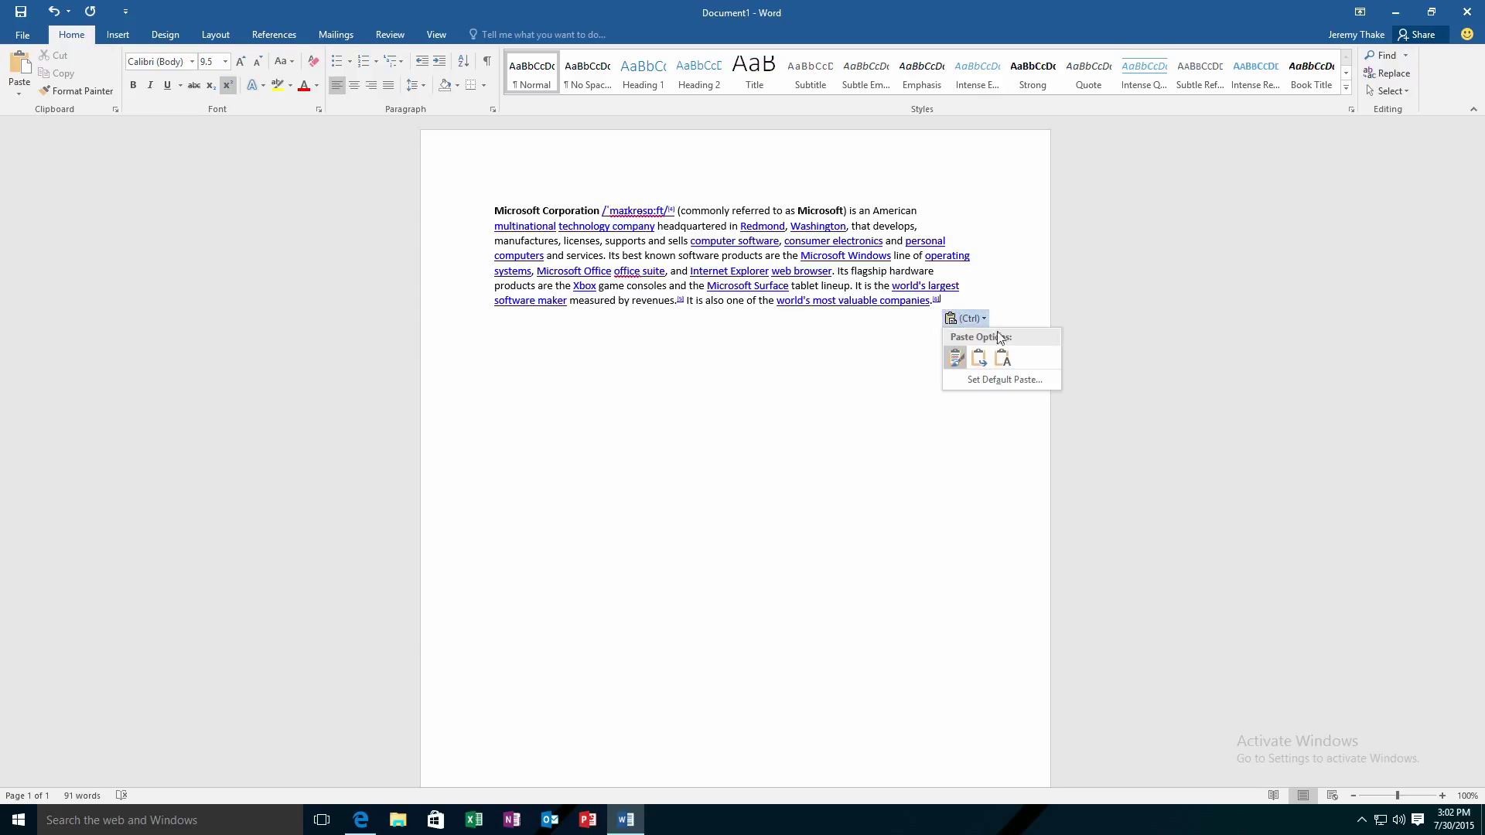
left_click(1002, 357)
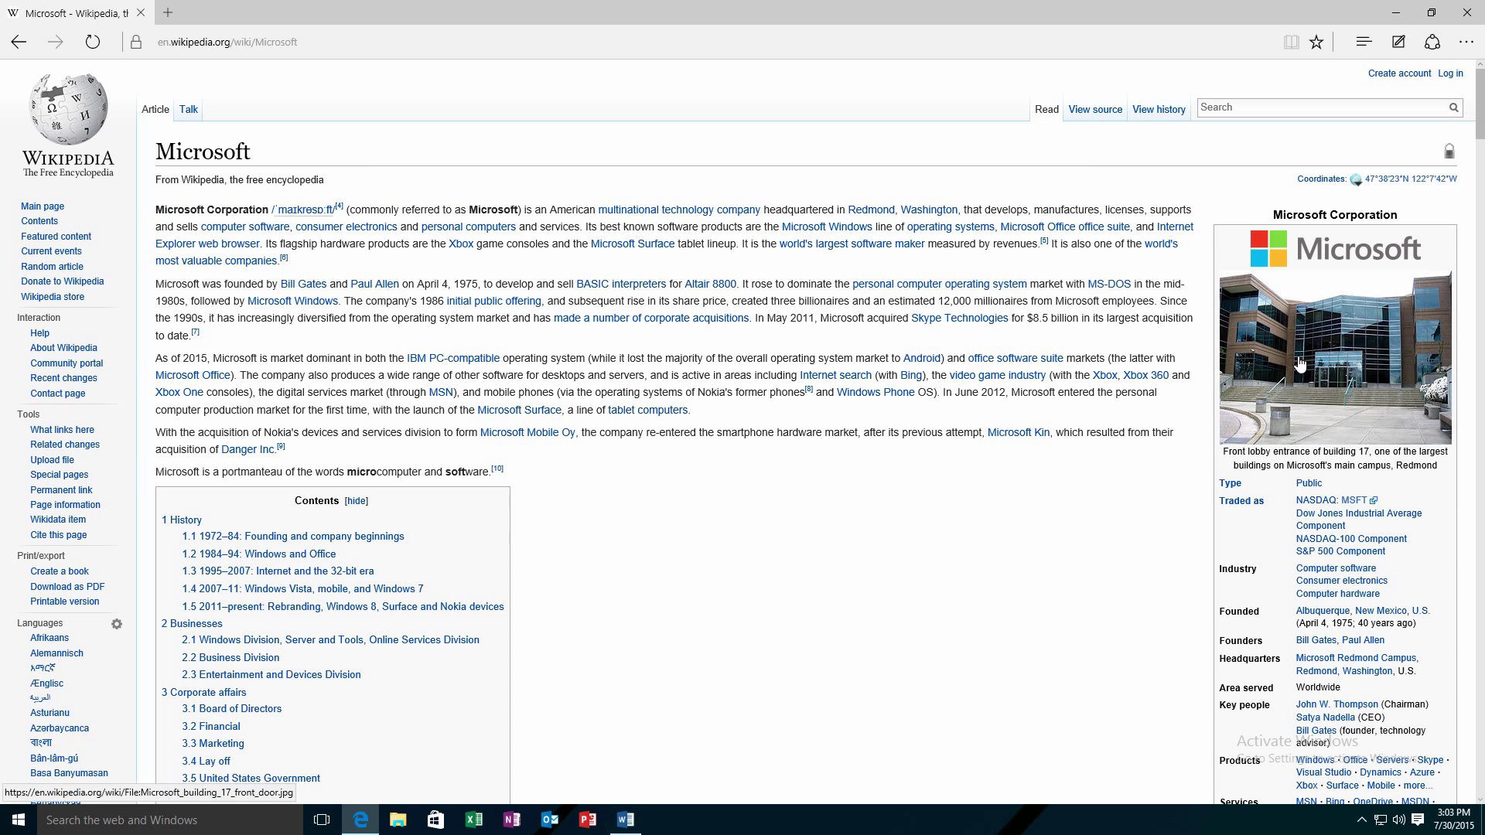
View the building 17 front door photo full size and copy it for Word.
left_click(1335, 341)
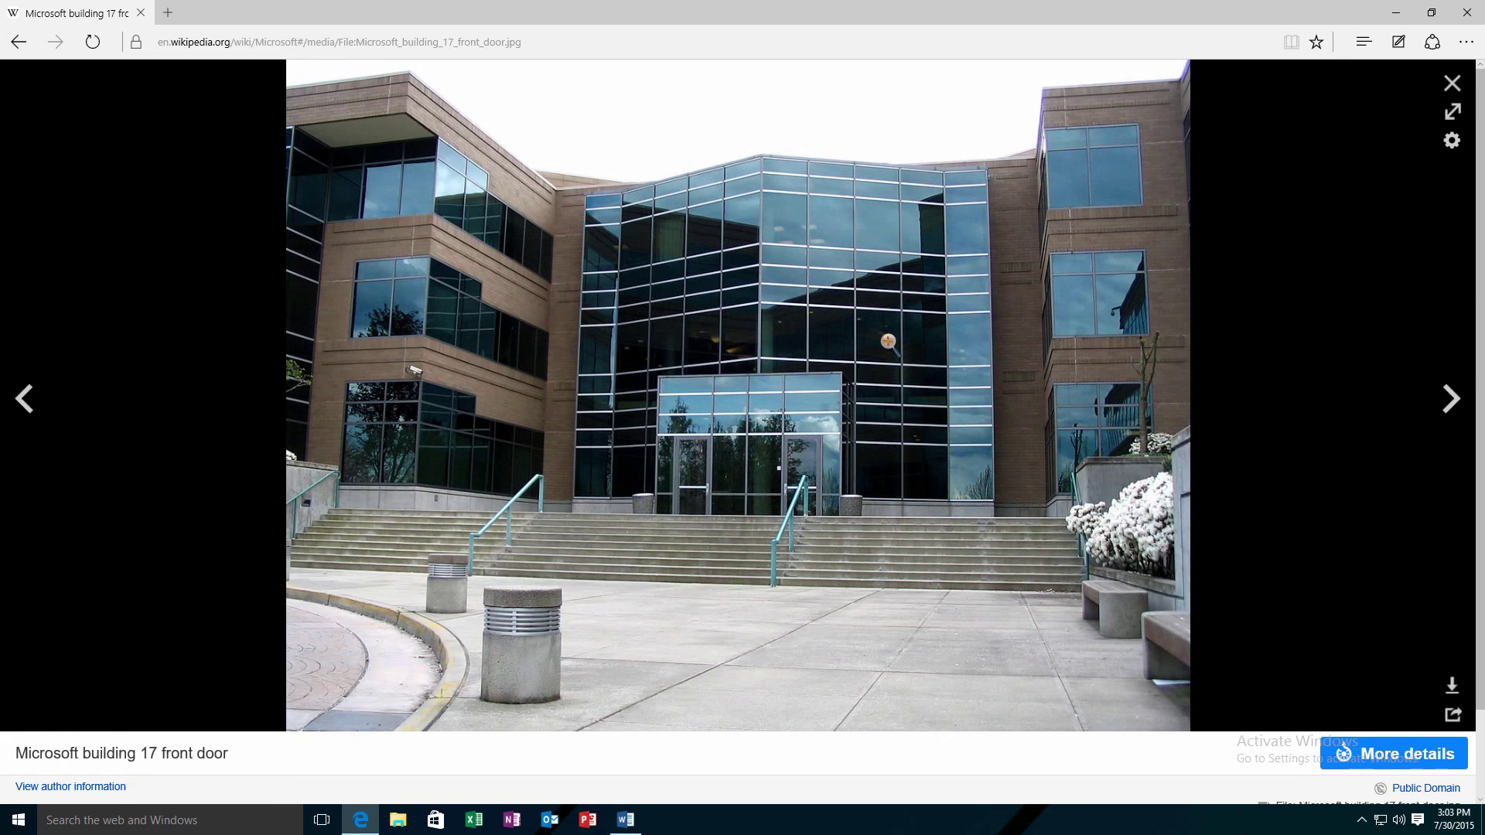
right_click(888, 341)
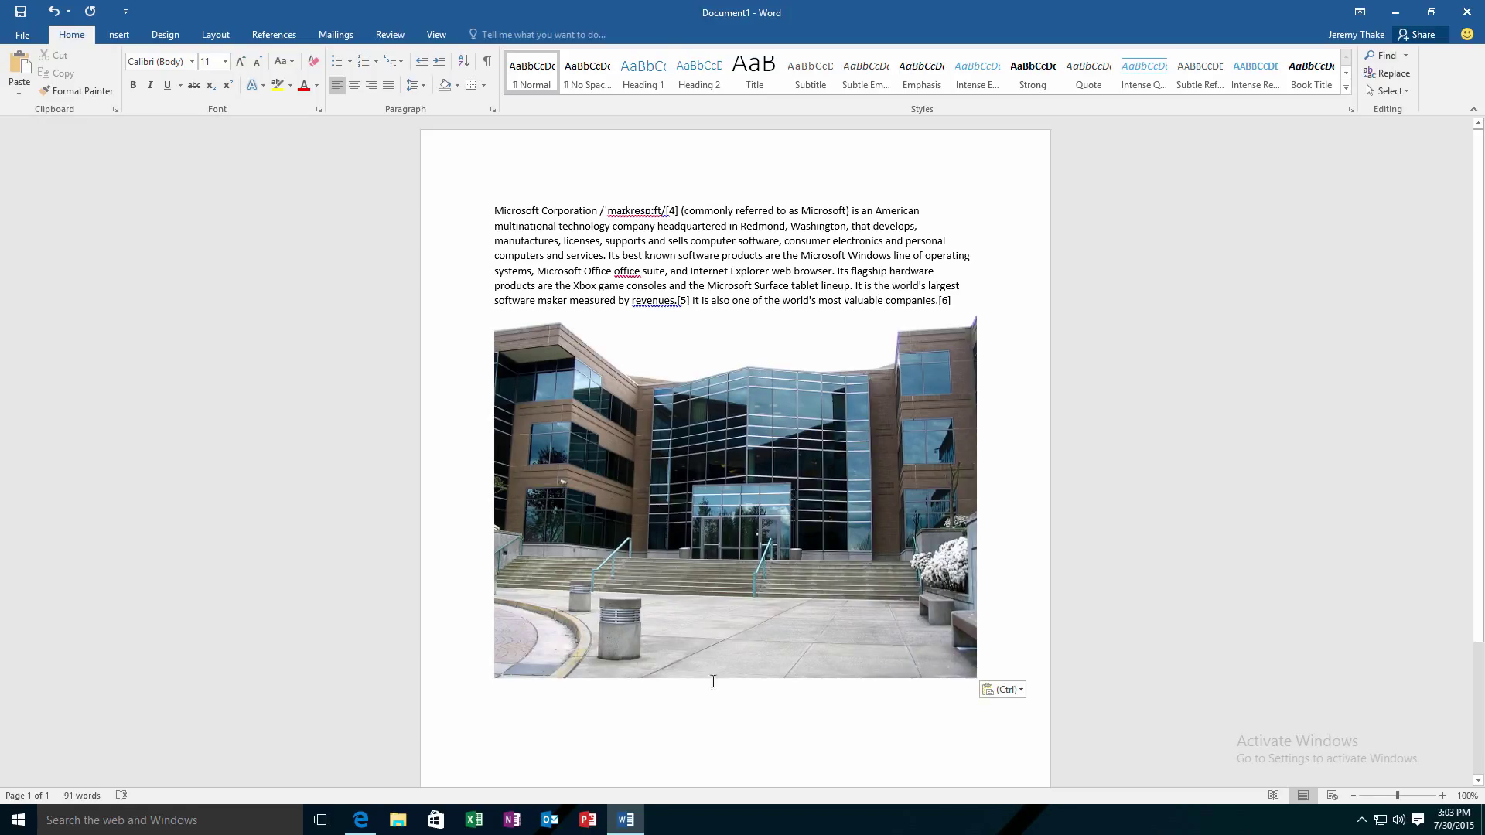
Delete the pasted photo and paragraph, then go to Word's Insert features.
left_click(734, 496)
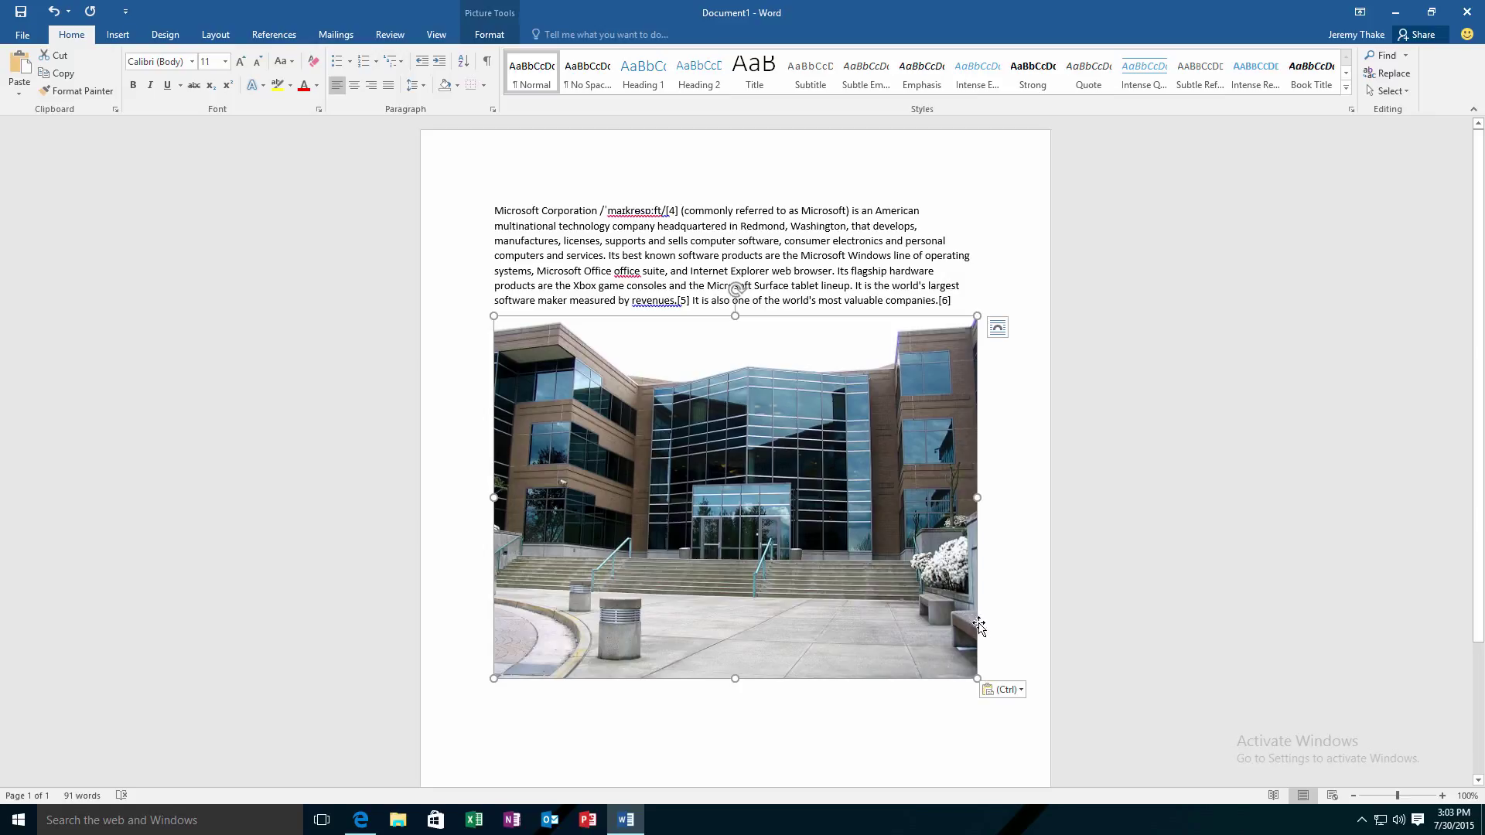
mouse_move(709, 446)
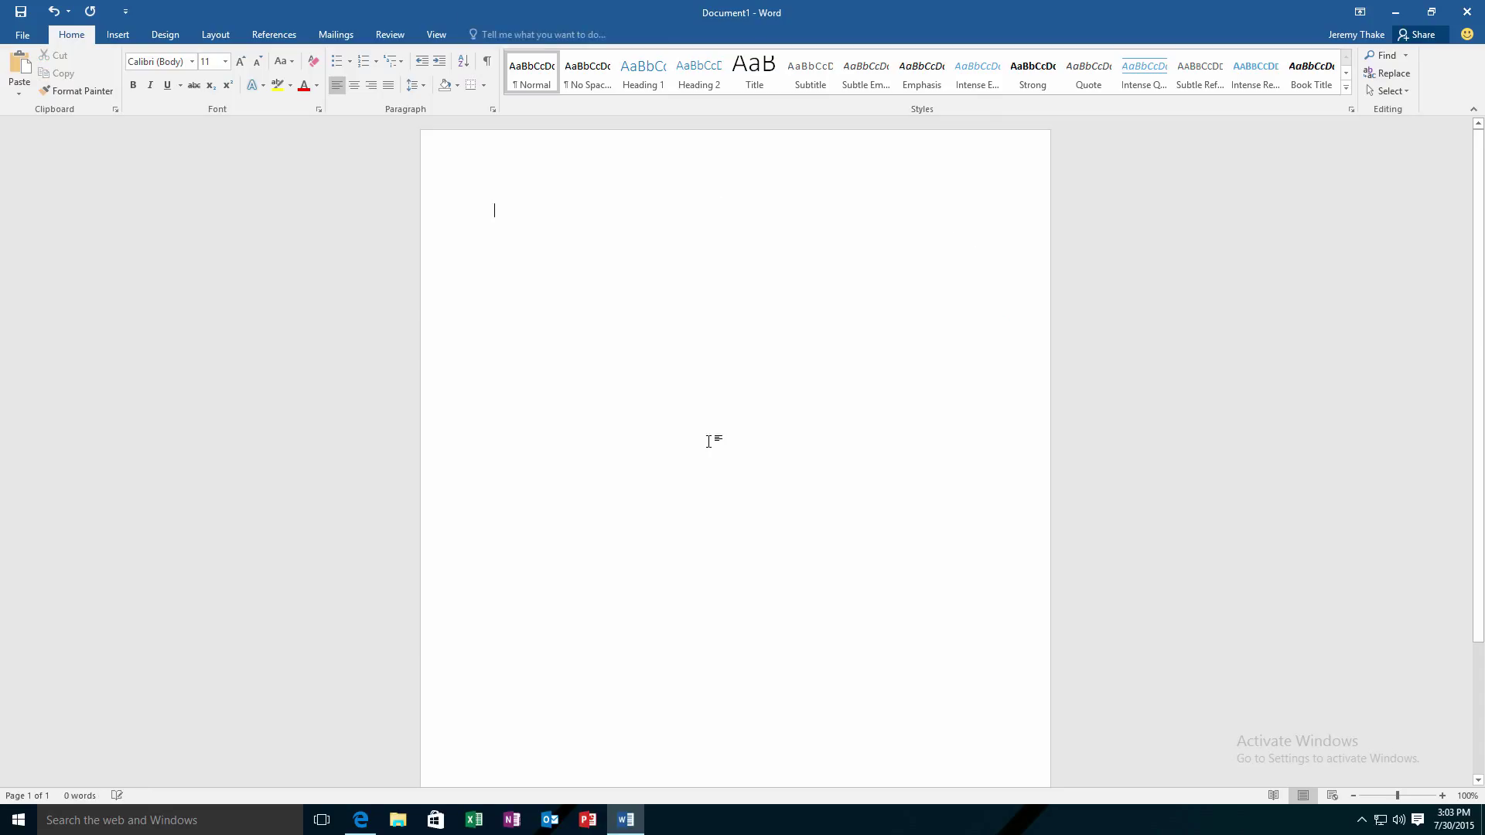
left_click(118, 34)
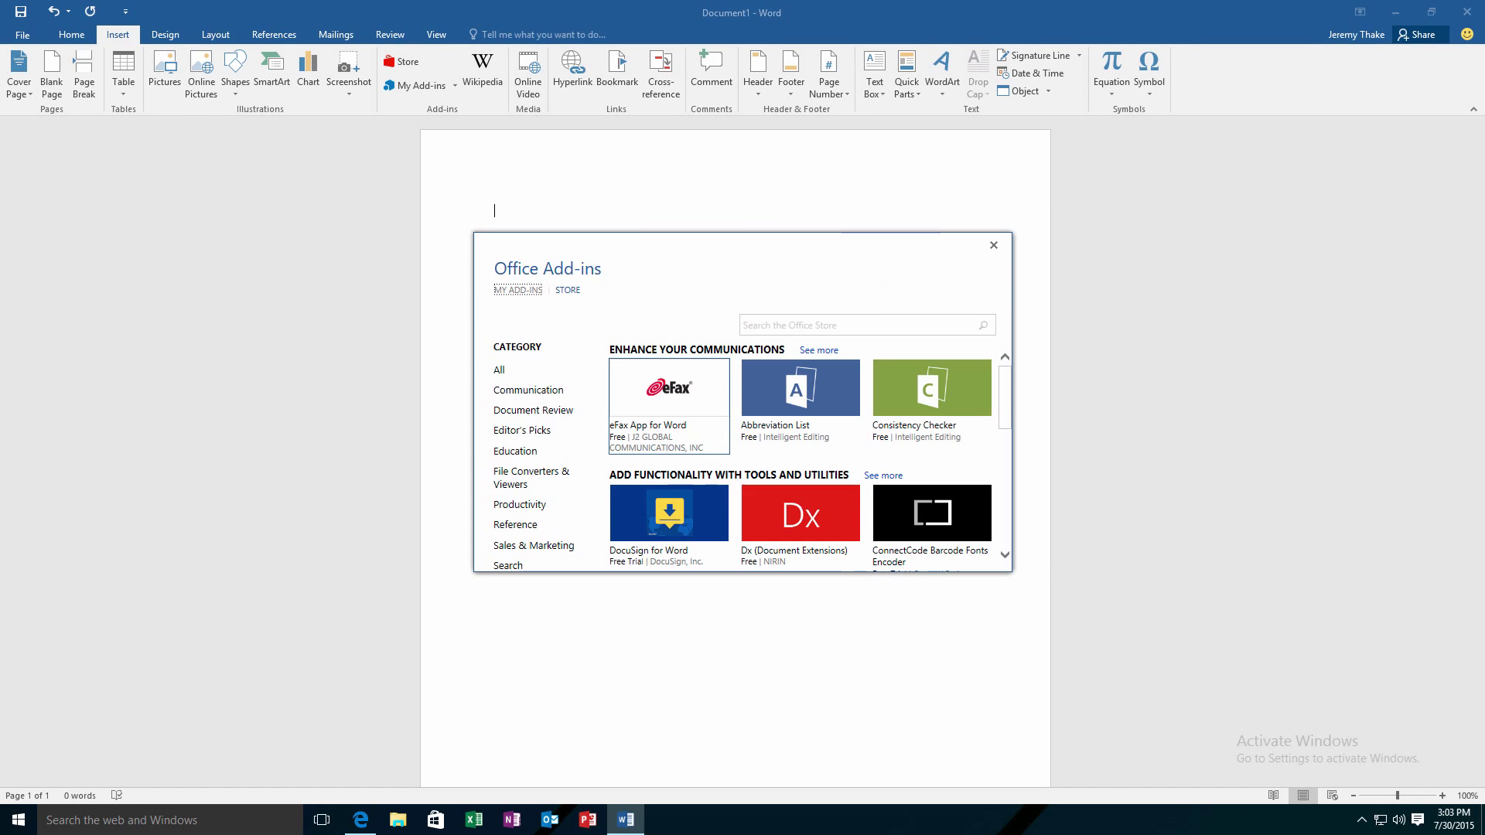
Search the store for 'wikip', choose Microsoft Corporation's Wikipedia add-in and trust it.
type("wikip")
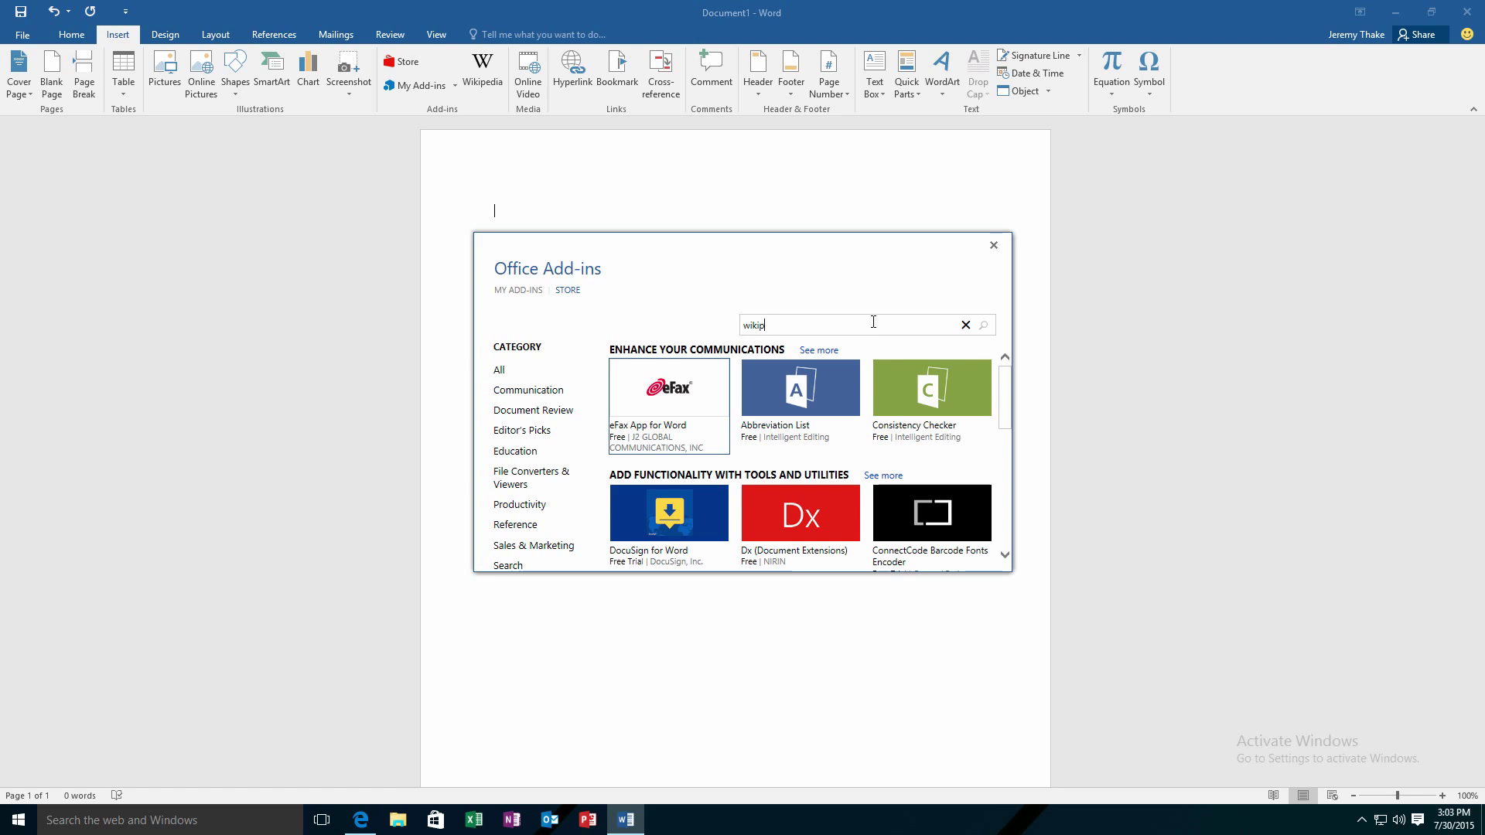
left_click(983, 325)
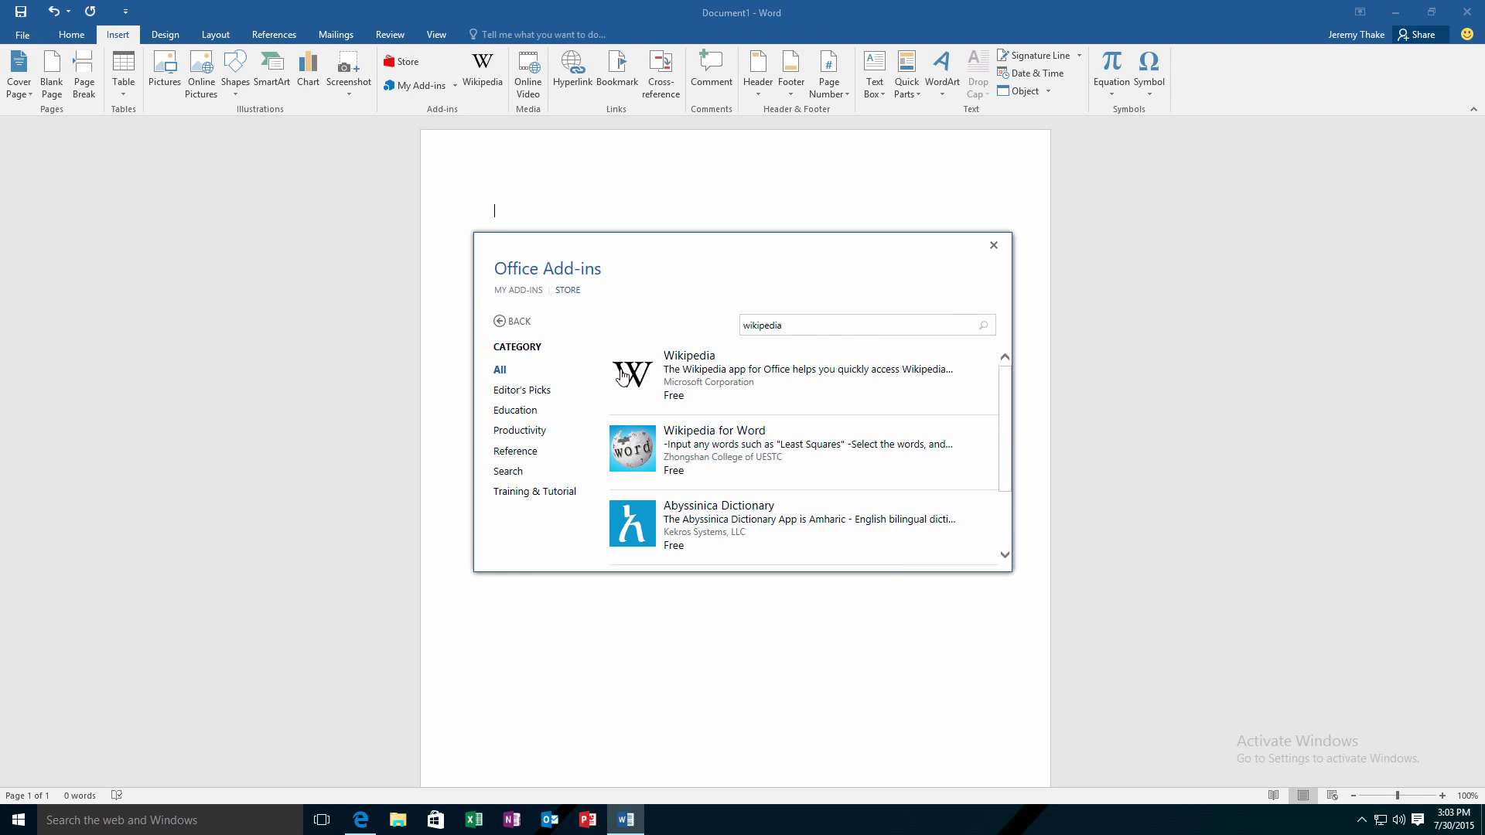
left_click(690, 356)
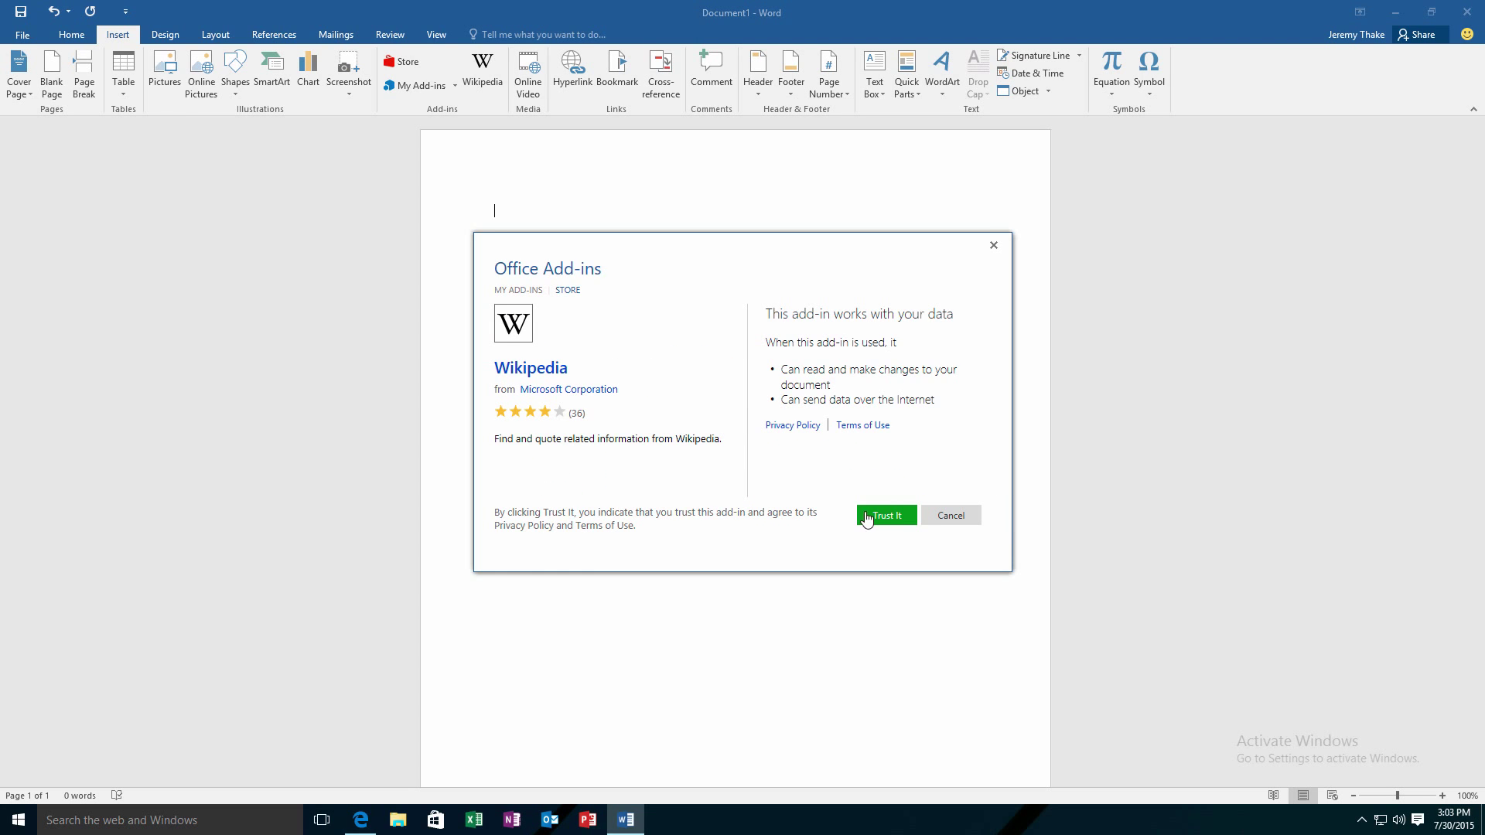
left_click(885, 515)
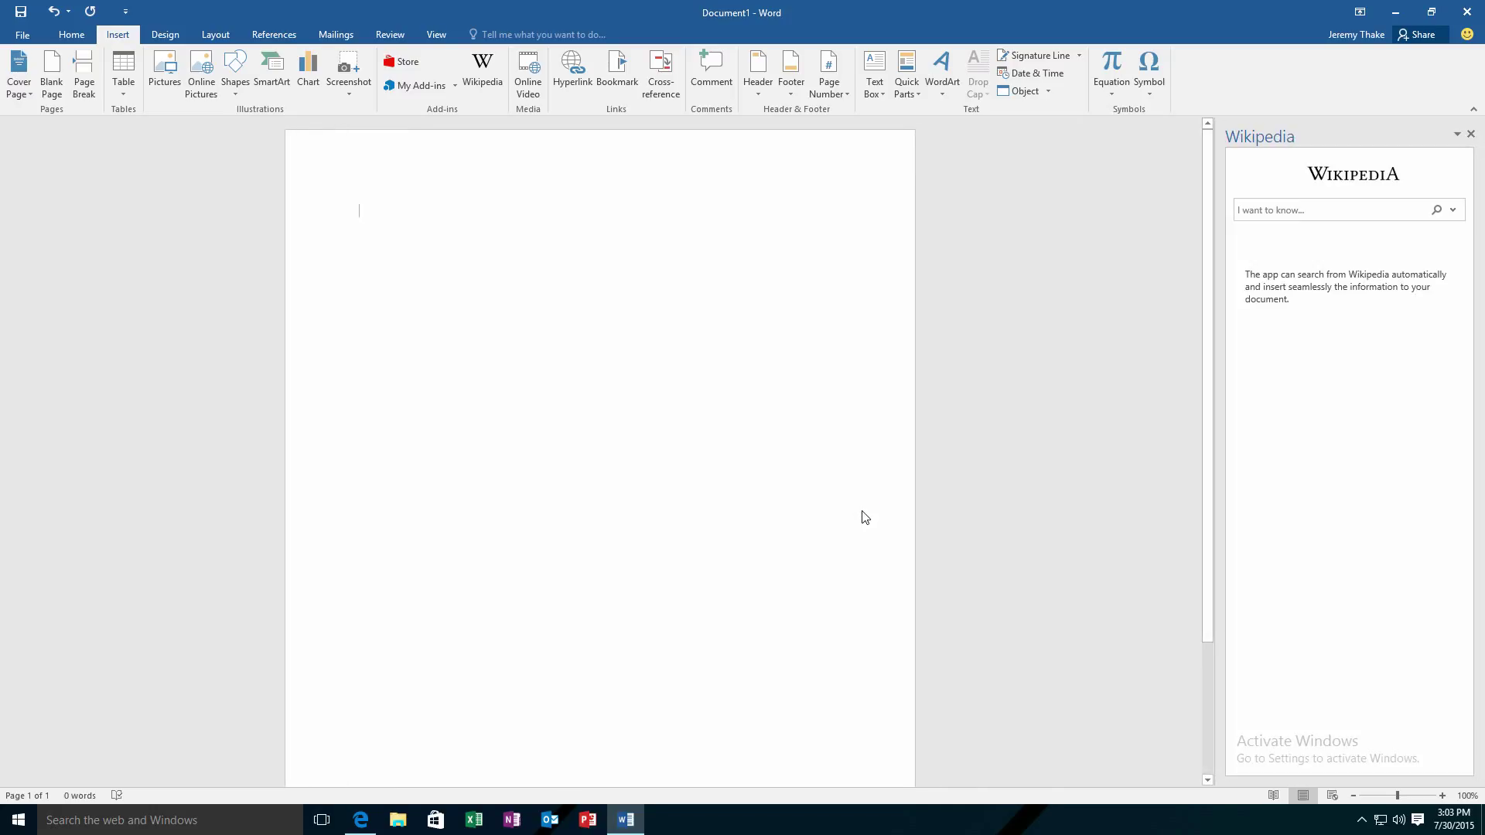
mouse_move(1237, 238)
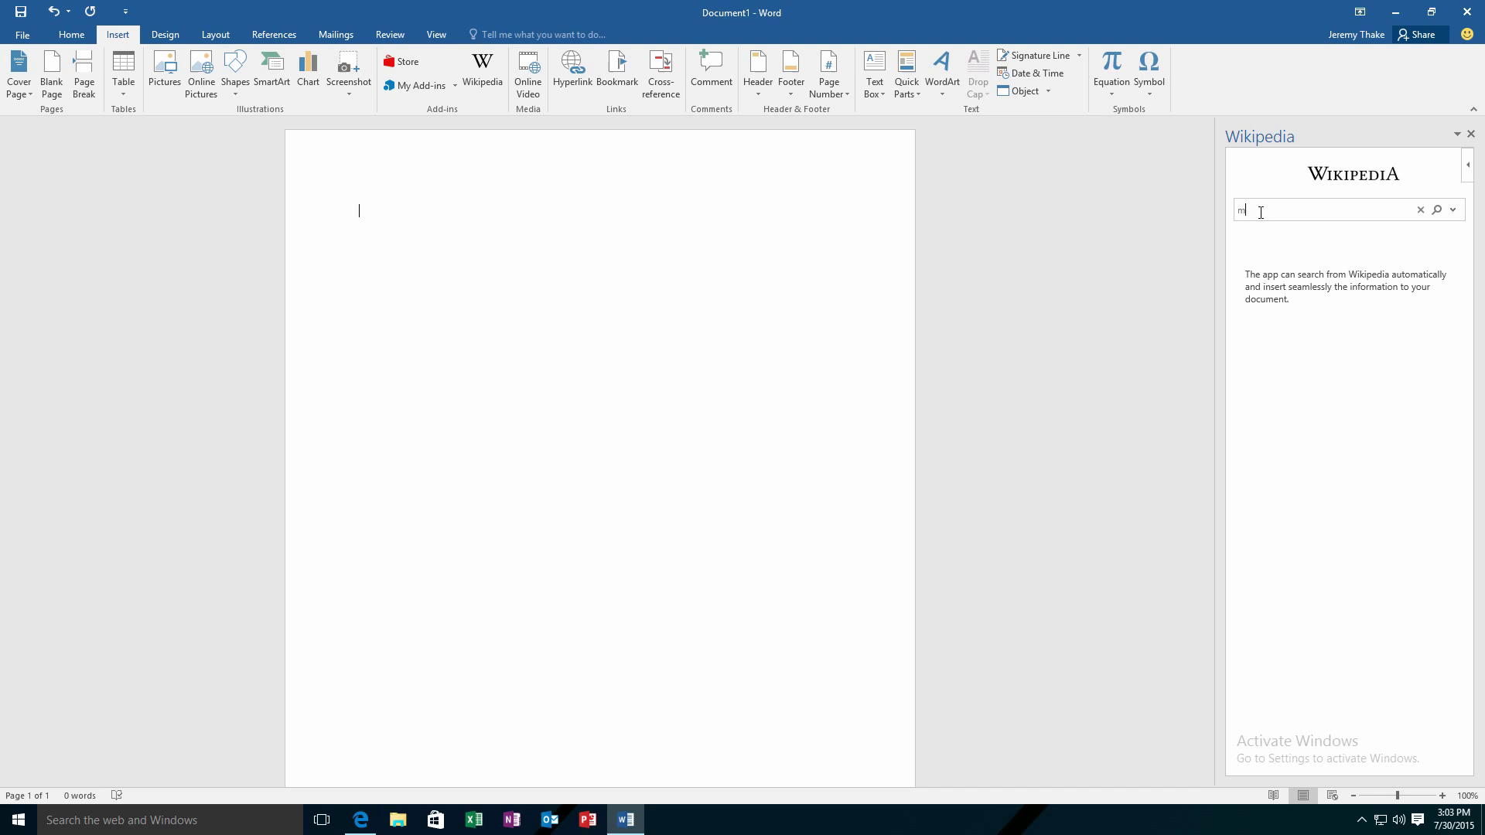
Search 'microsoft' in the Wikipedia pane and insert the article's lead paragraph.
type("icrosoft")
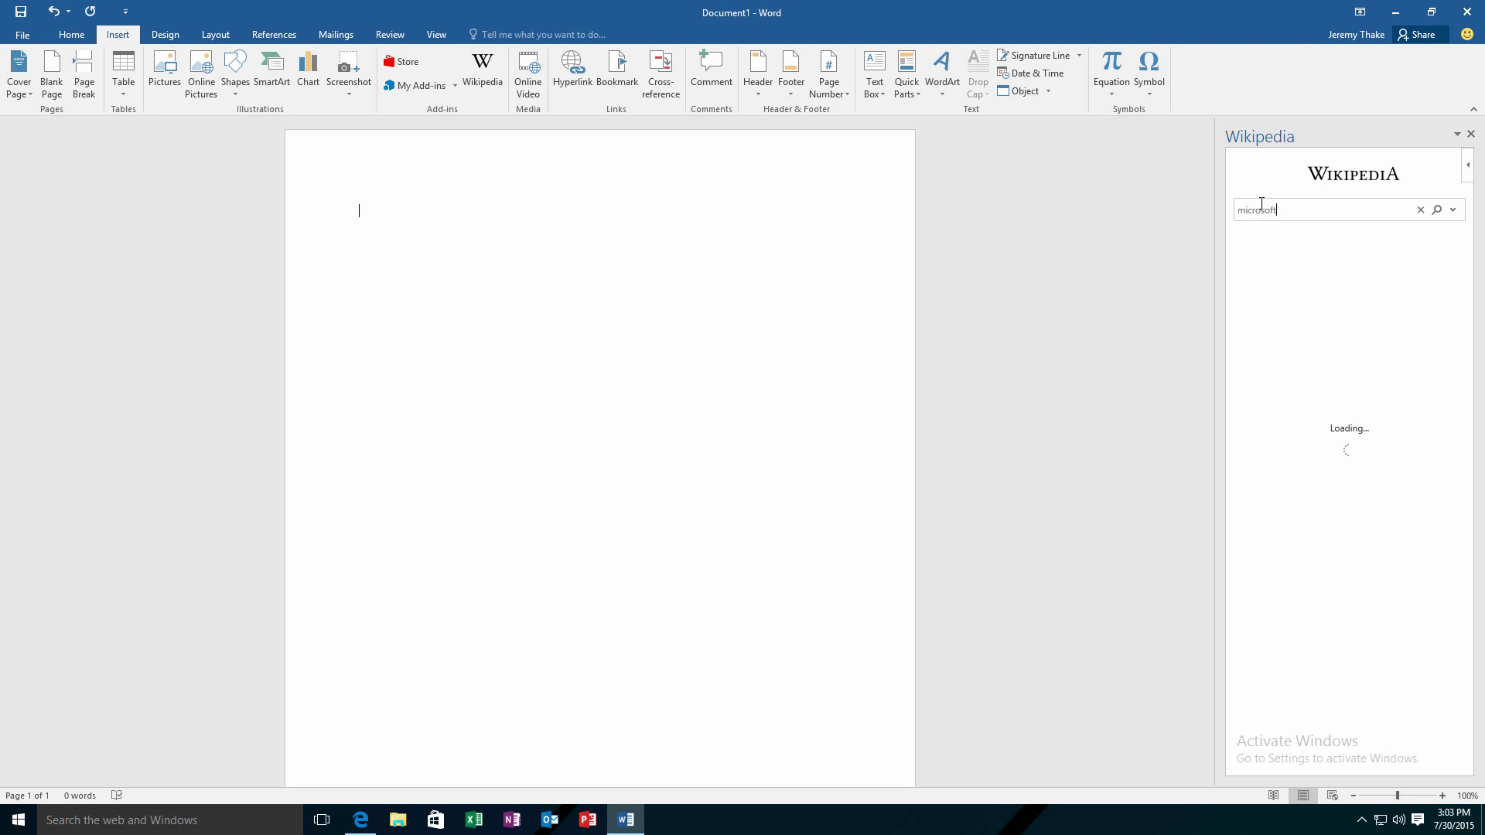
left_click(1437, 209)
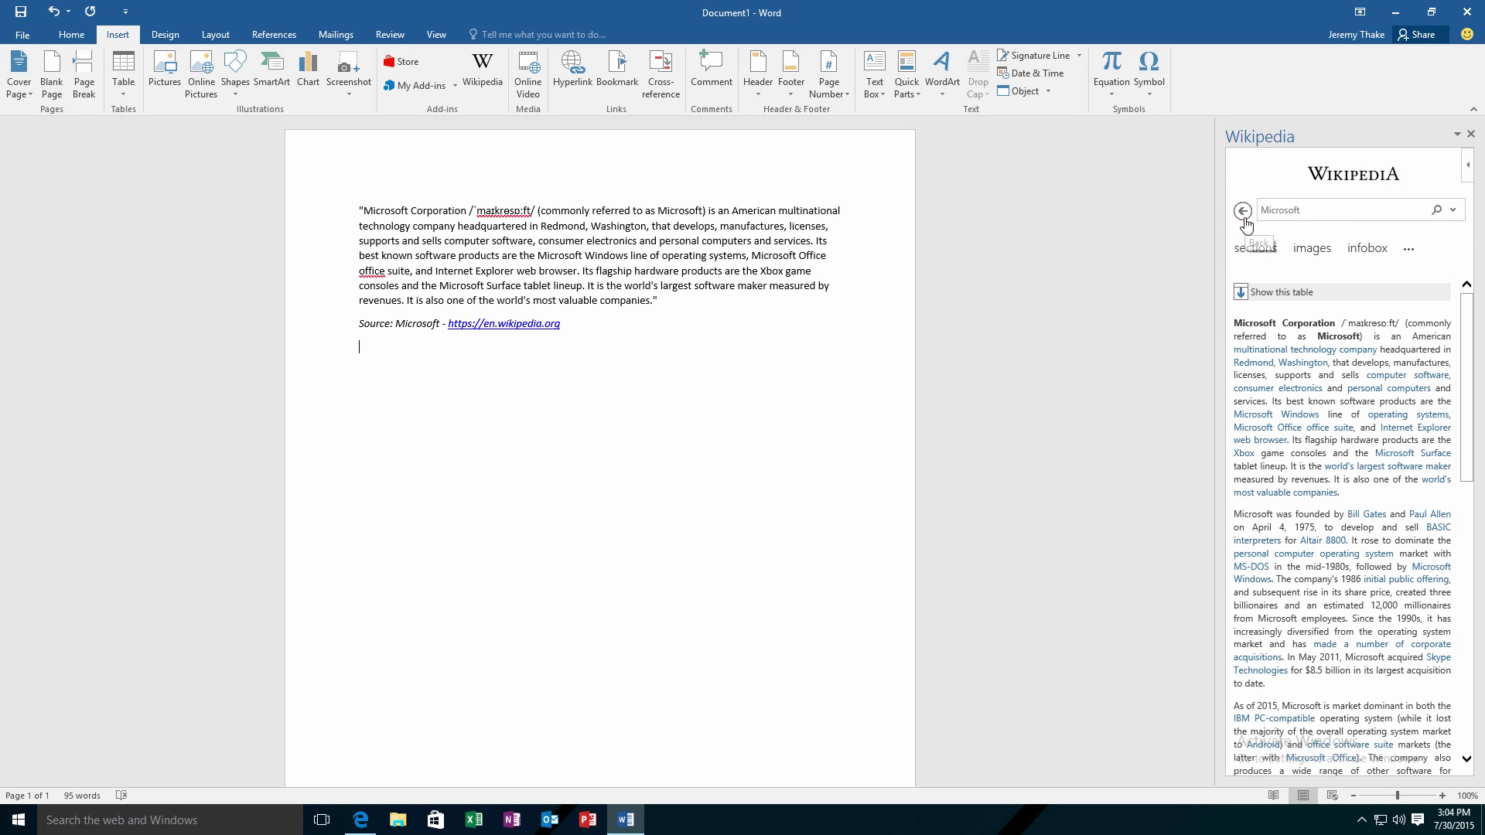
mouse_move(1243, 210)
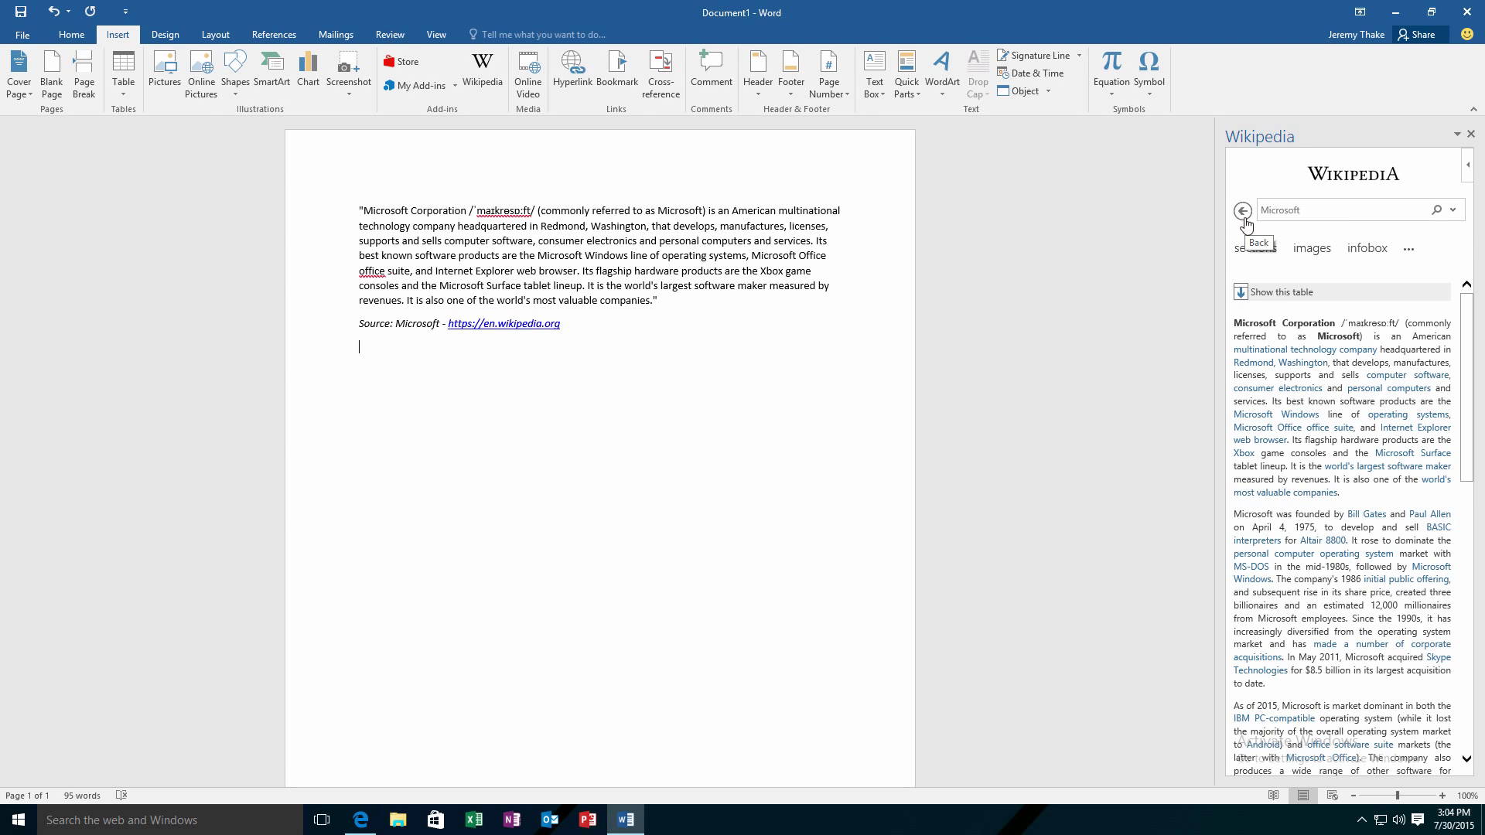
From the article's images, insert the building 17 front door photo with its source line.
left_click(1312, 247)
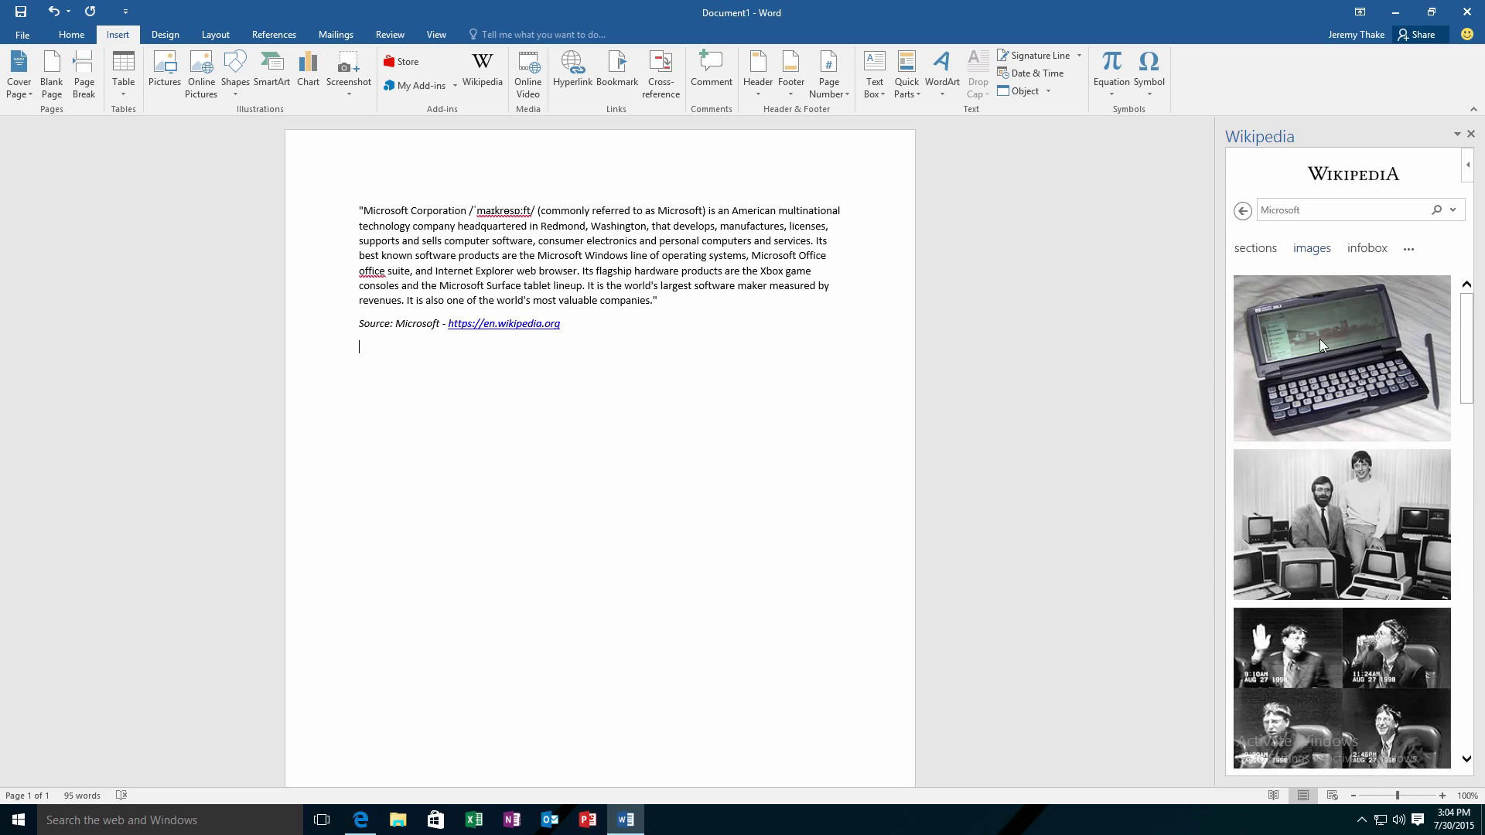
scroll("down", 3)
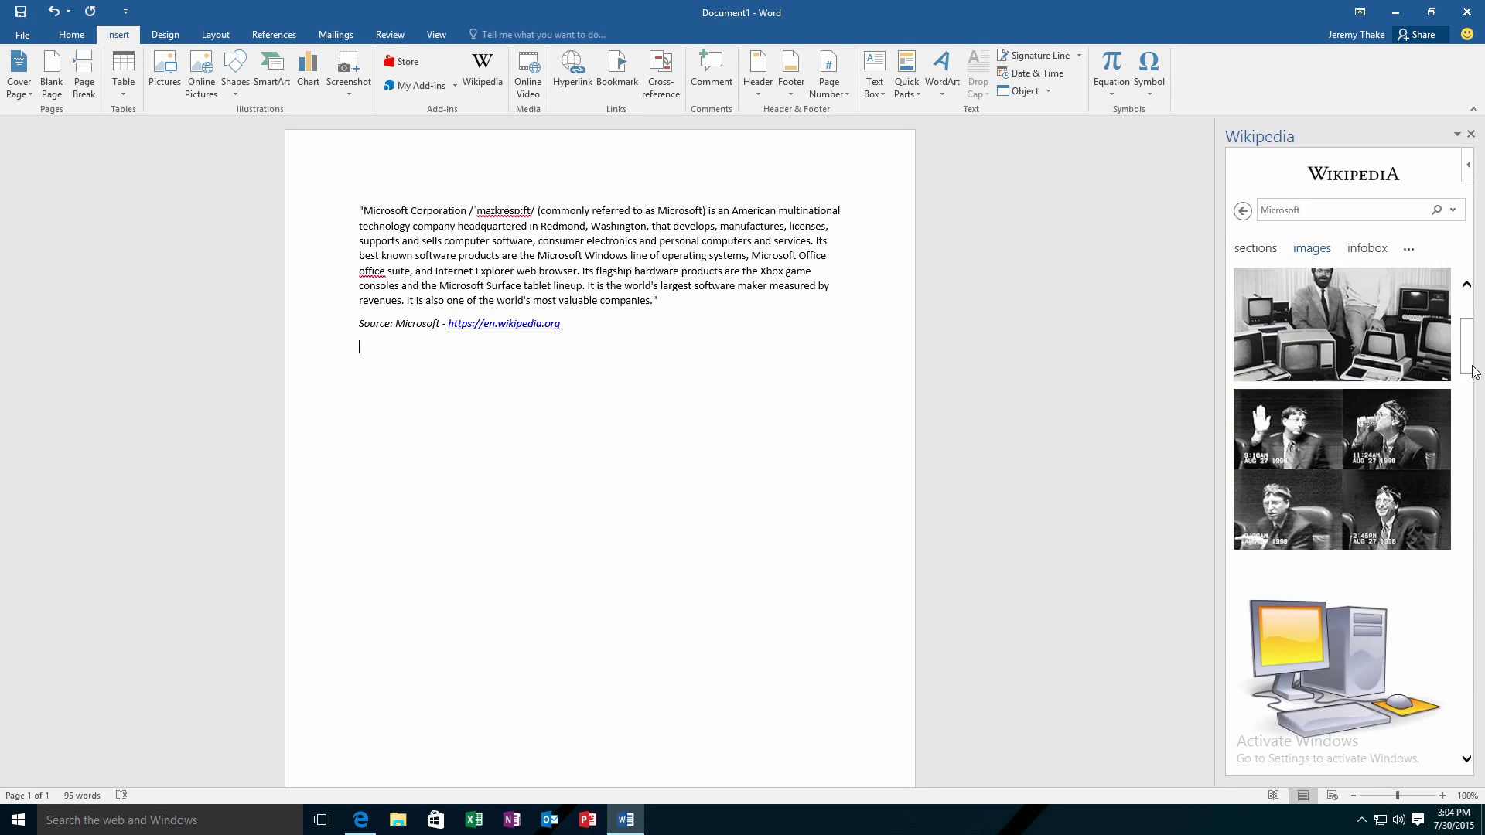
scroll("down", 3)
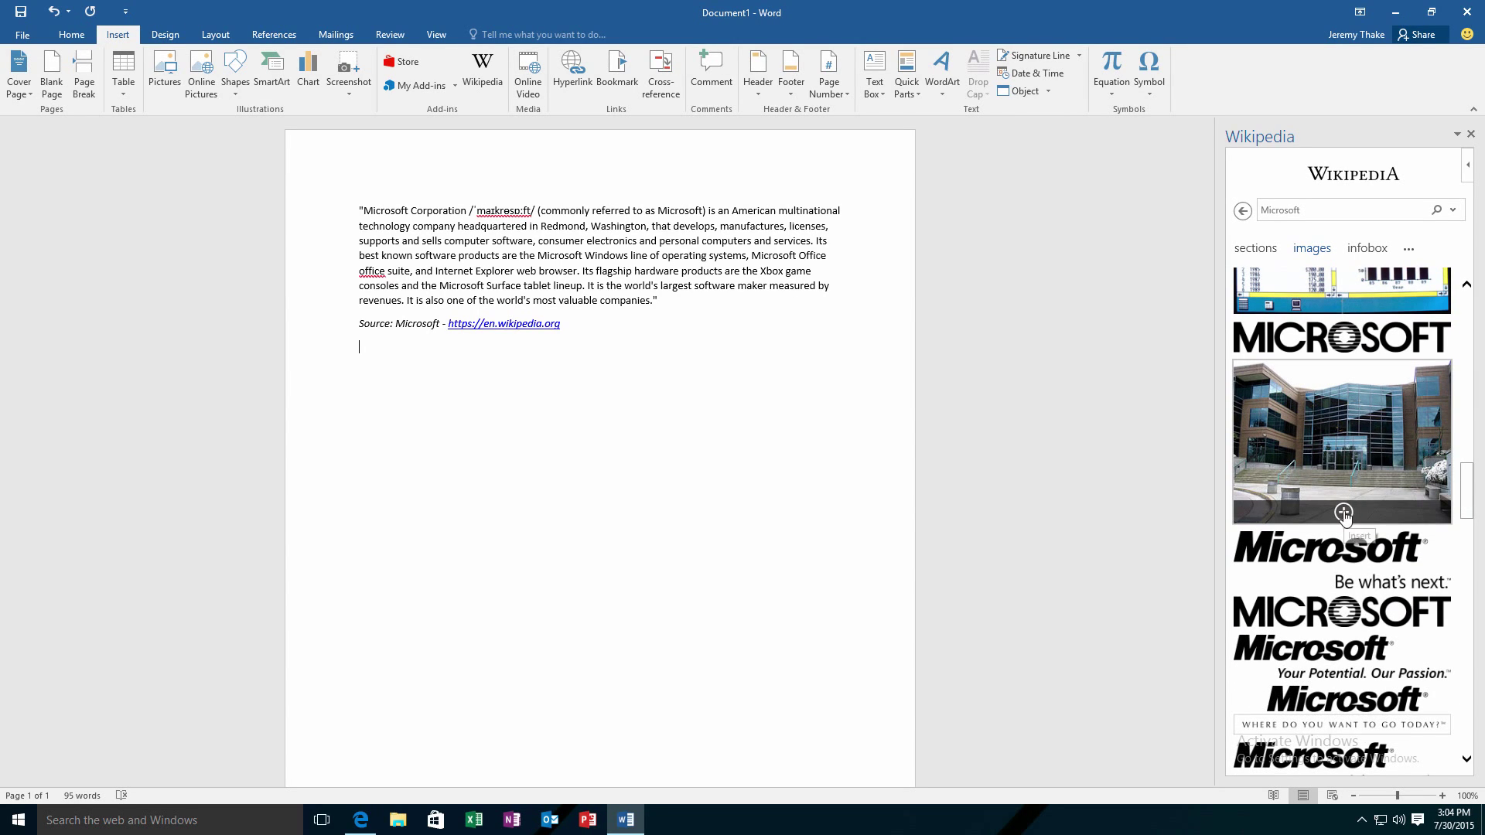
left_click(1344, 520)
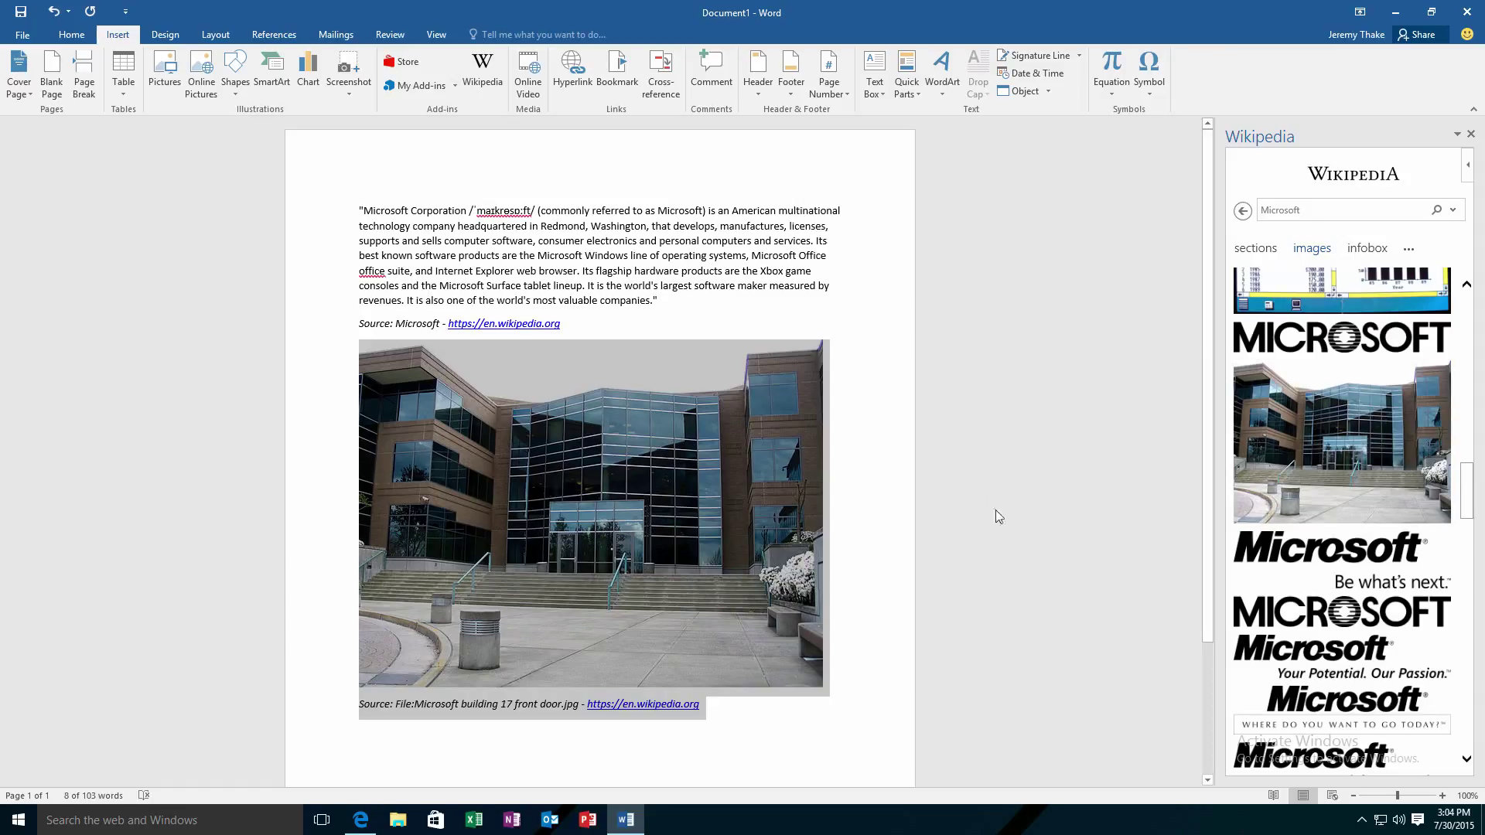
mouse_move(736, 724)
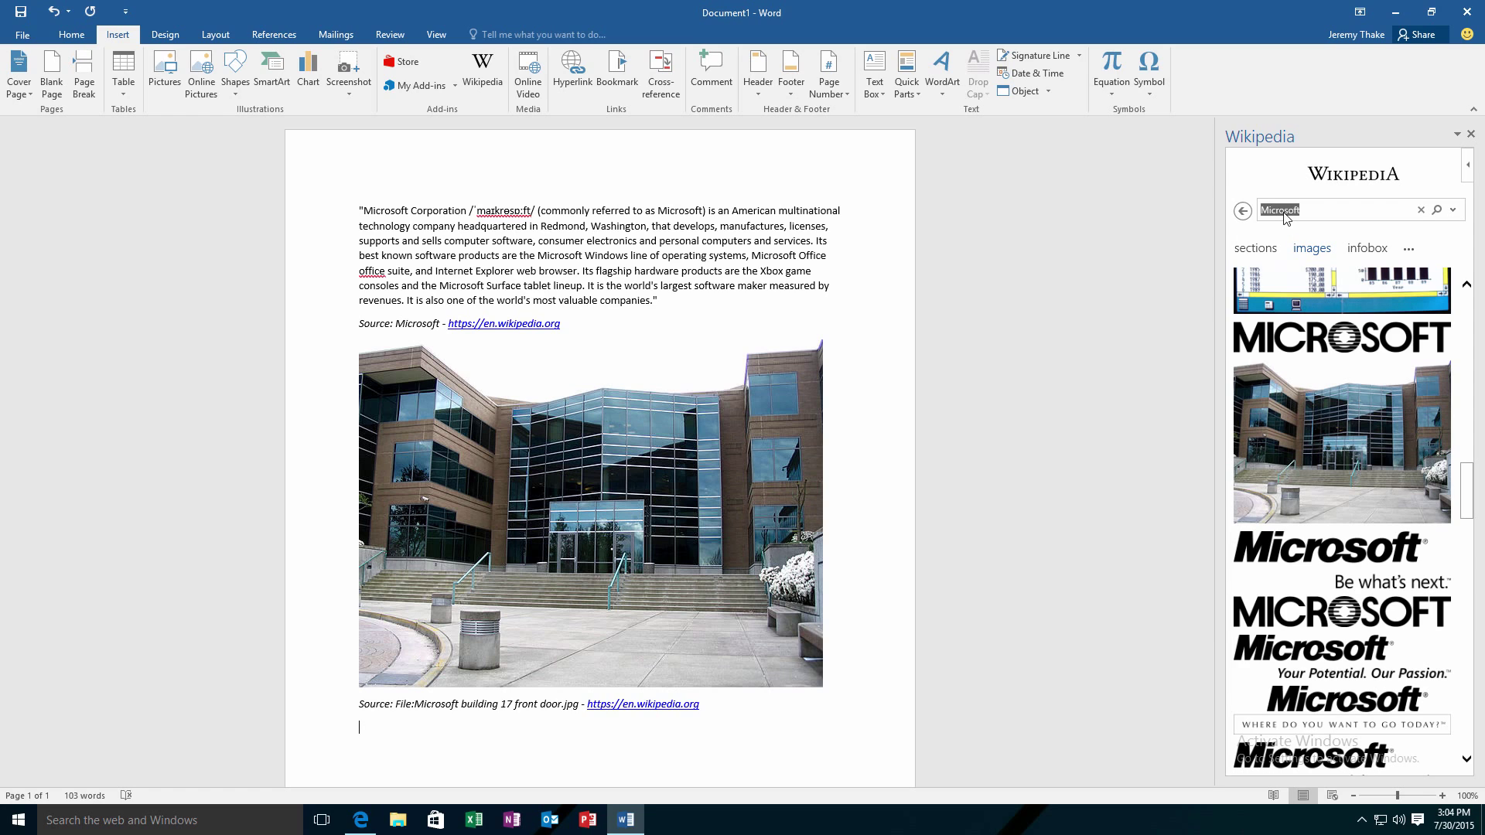
Look up 'bill gates' in the Wikipedia add-in pane.
type("bill gates")
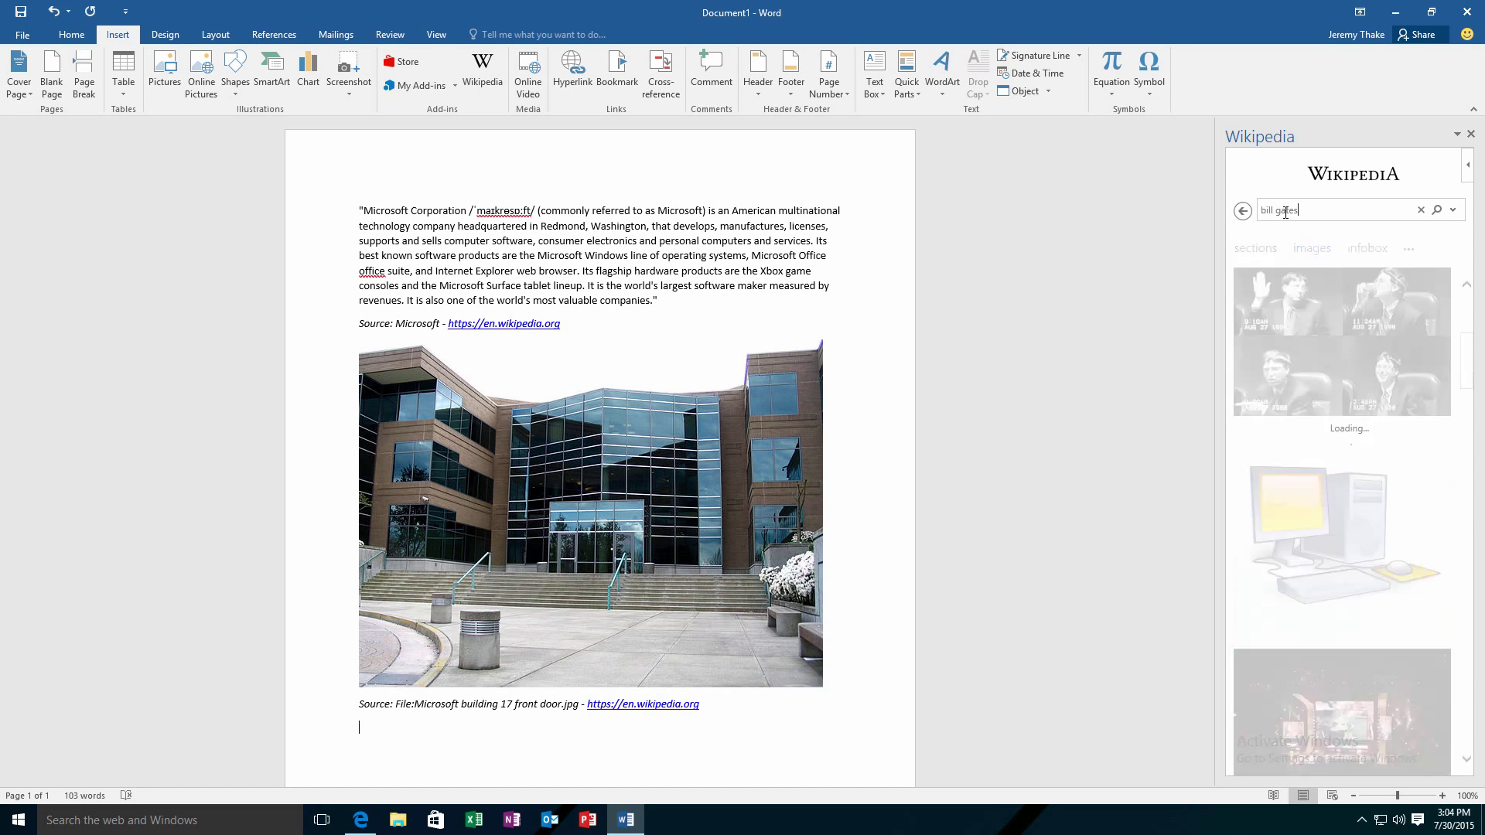
left_click(1437, 211)
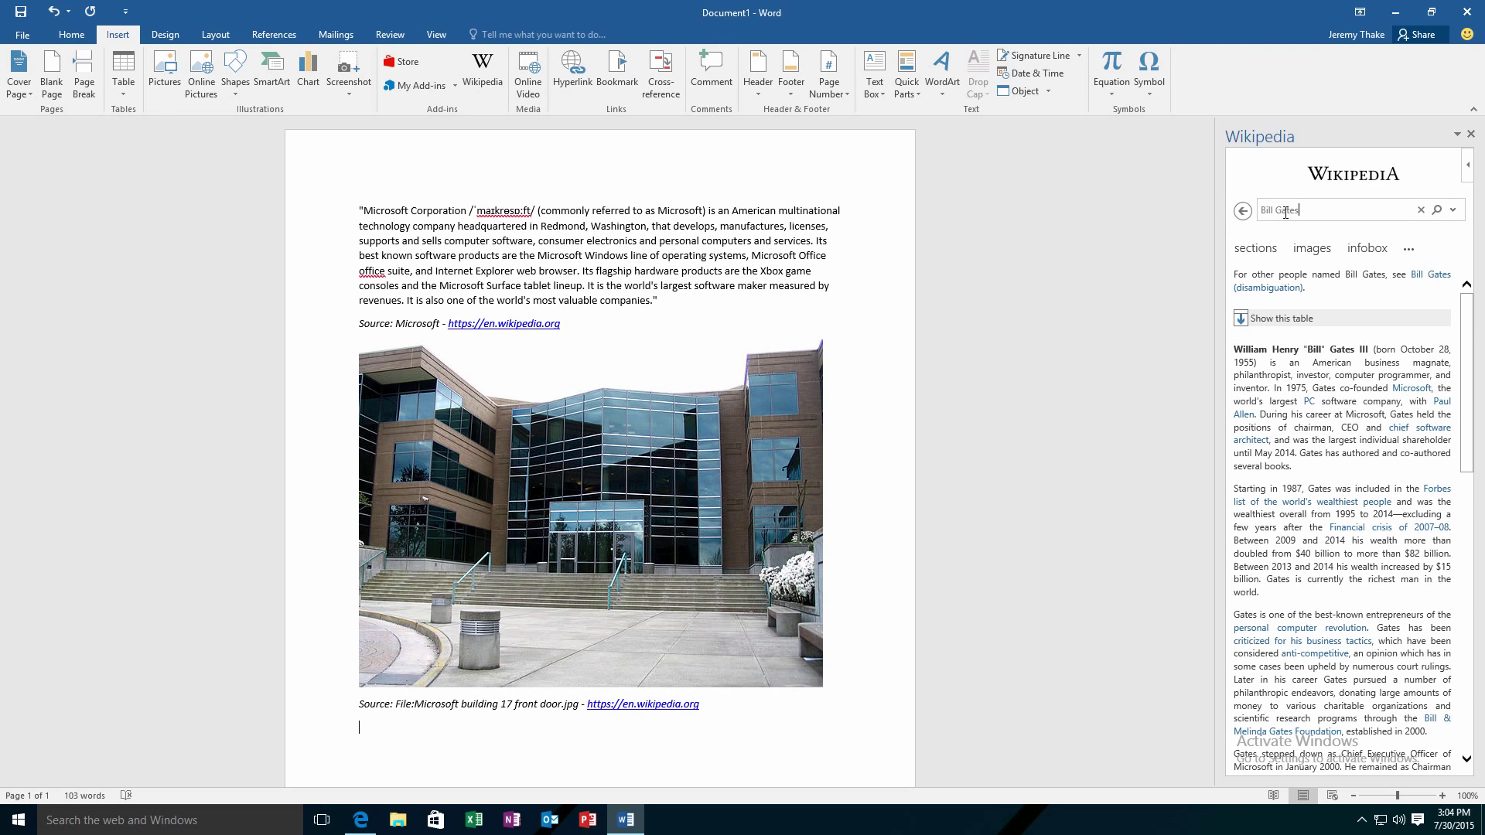
mouse_move(1349, 260)
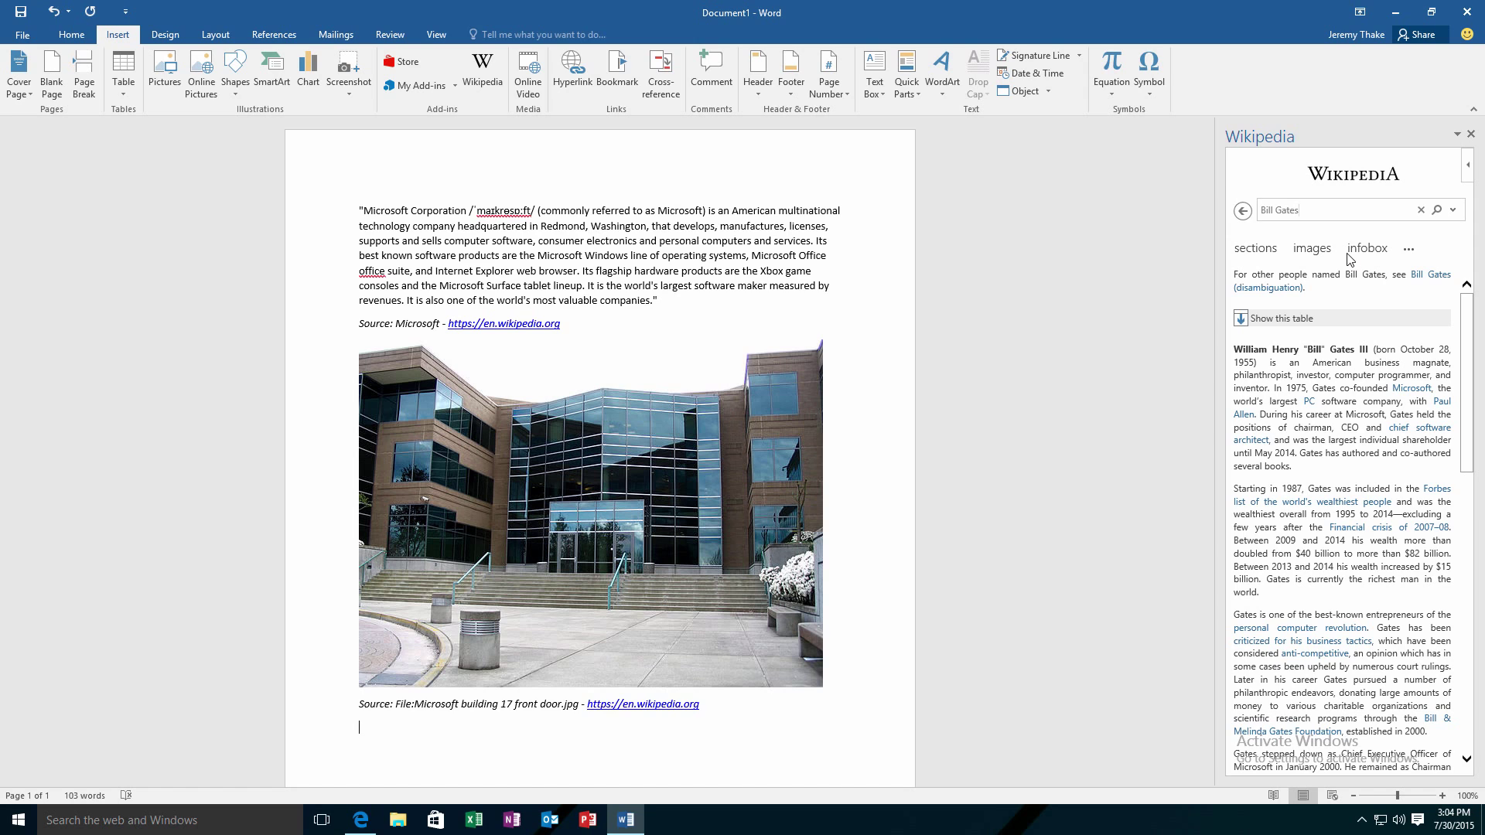